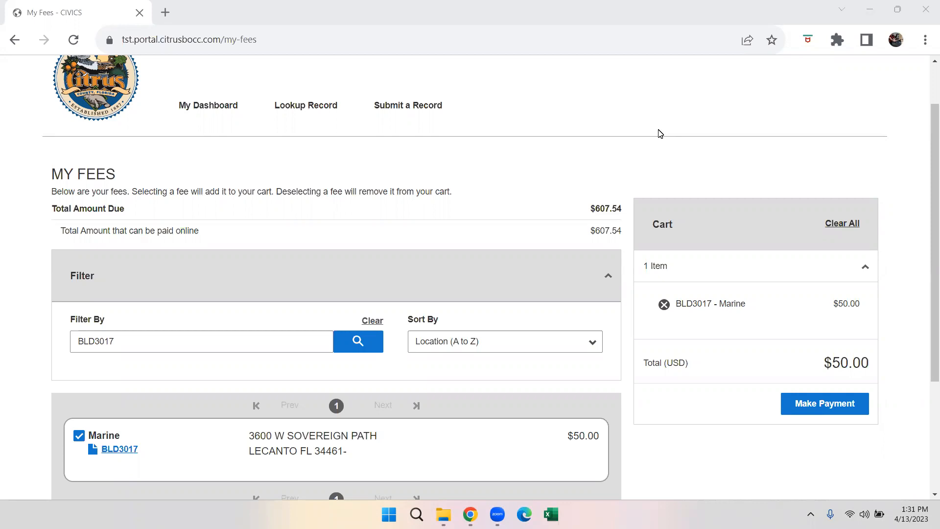
{"action": "mouse_move", "coordinate": [262, 123]}
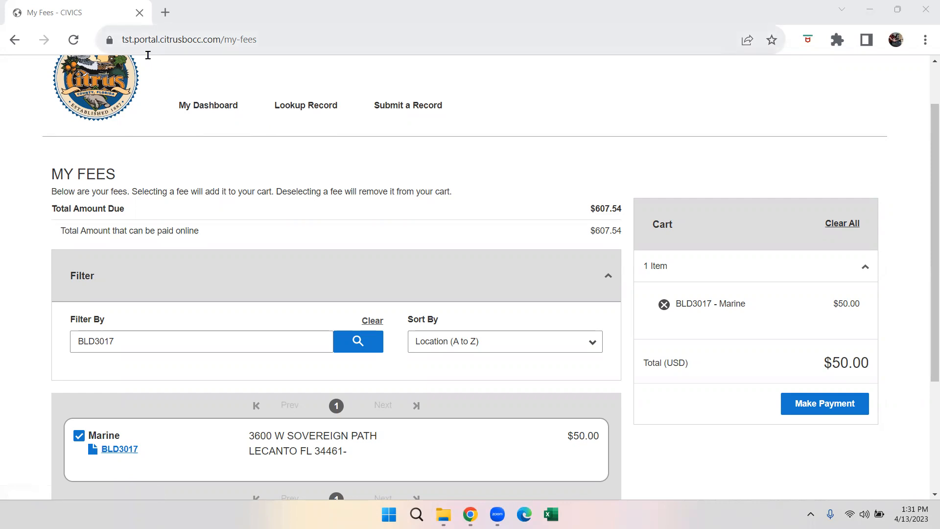
{"action": "mouse_move", "coordinate": [148, 51]}
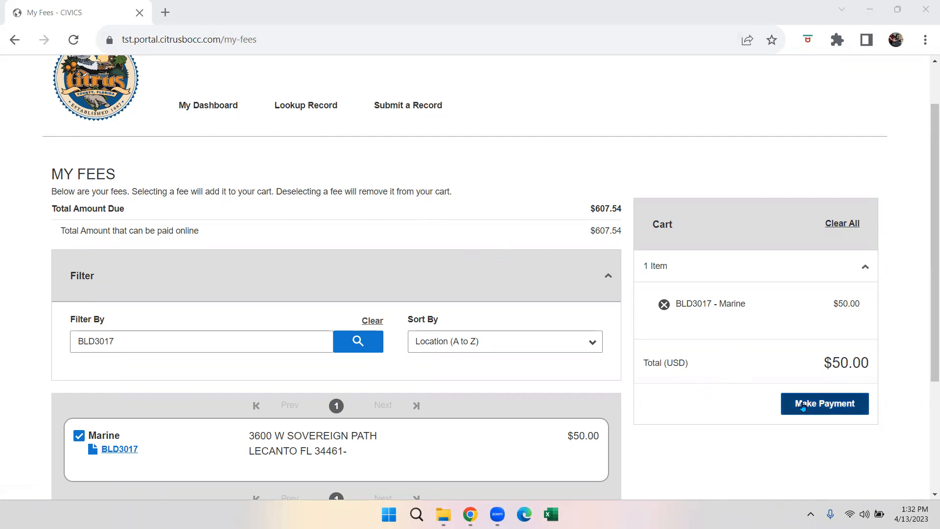
Pay the $50.00 Marine fee from the cart and accept the external payment redirect.
{"action": "left_click", "coordinate": [824, 404]}
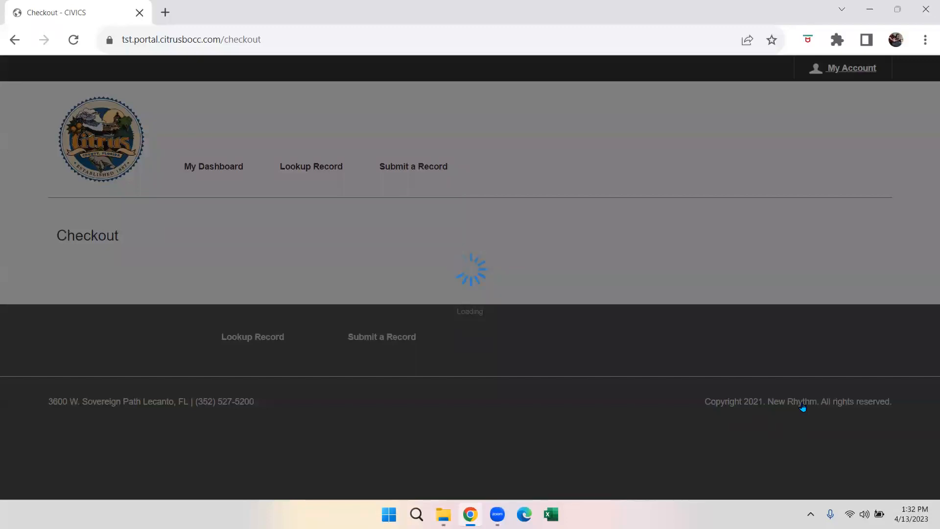
{"action": "mouse_move", "coordinate": [515, 418]}
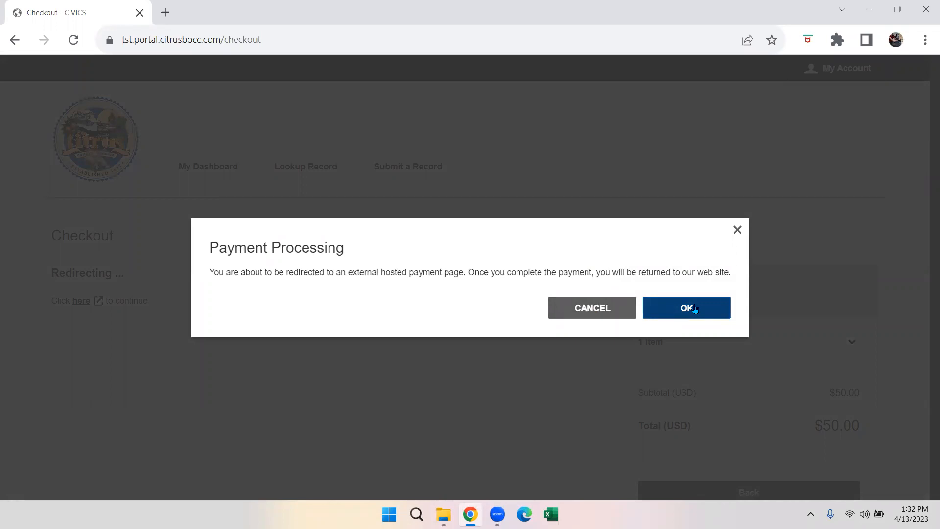
{"action": "left_click", "coordinate": [687, 308]}
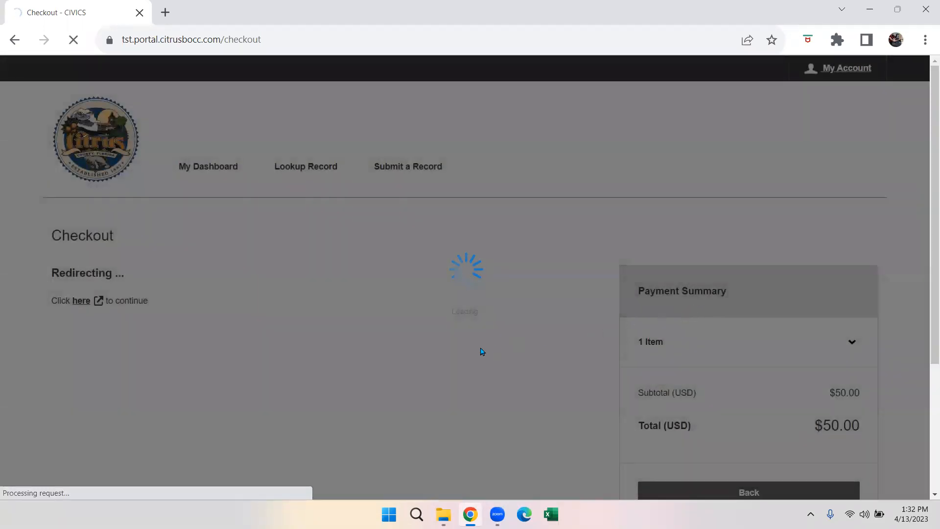
{"action": "mouse_move", "coordinate": [477, 353]}
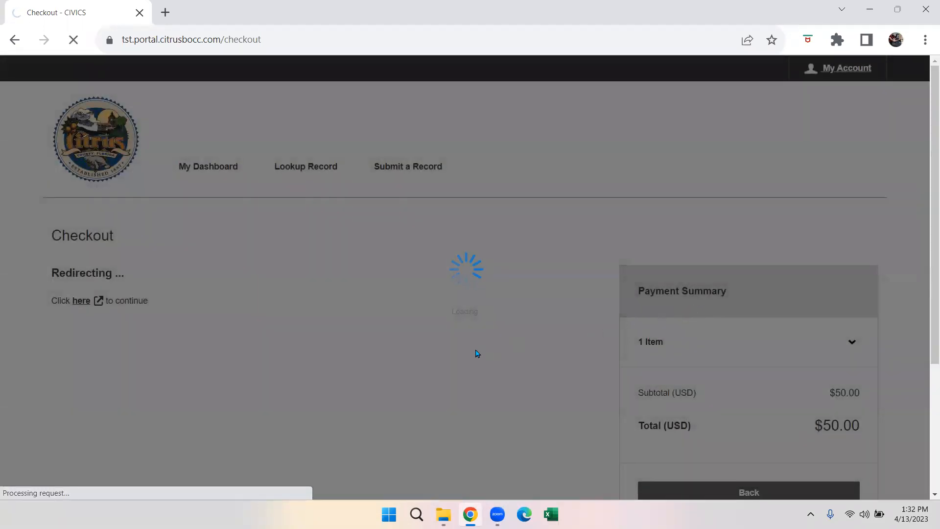
Choose Credit/Debit Card for the full $50.00 invoice and proceed to payment information.
{"action": "left_click", "coordinate": [81, 300]}
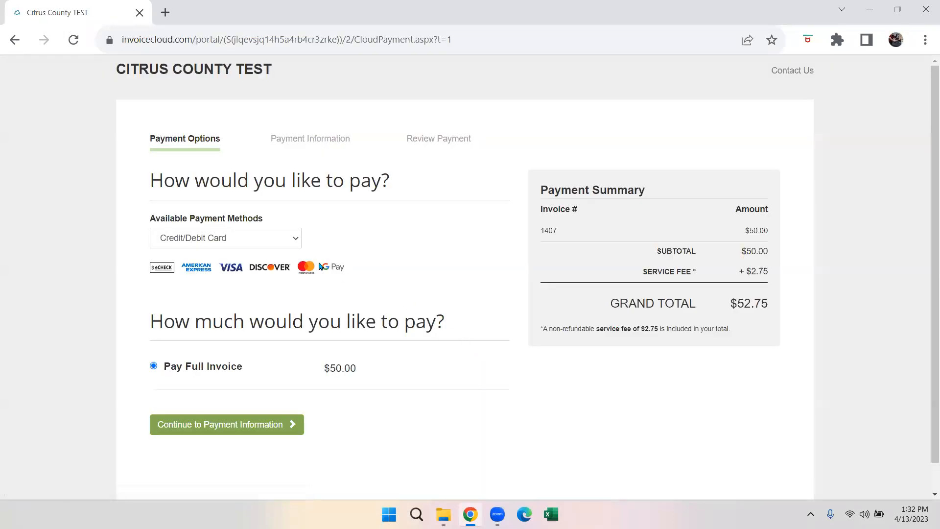
{"action": "left_click", "coordinate": [225, 238]}
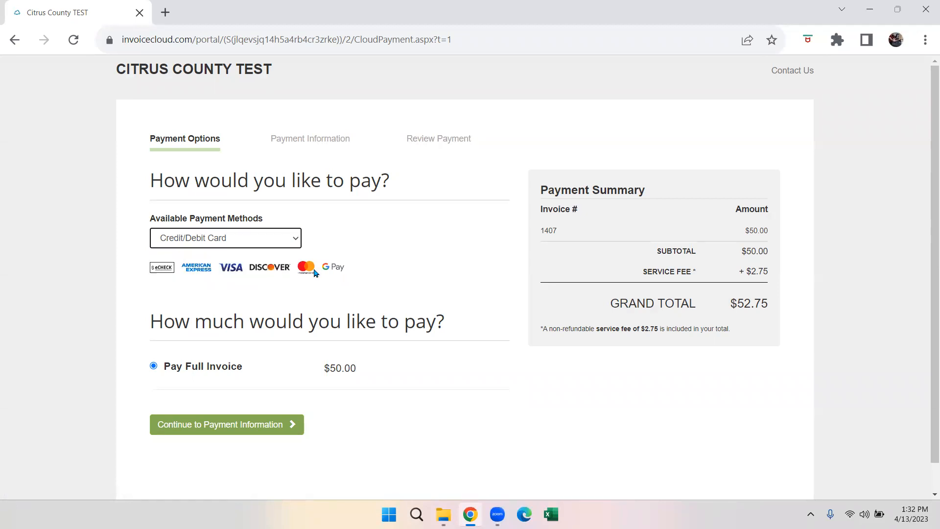
{"action": "mouse_move", "coordinate": [763, 282]}
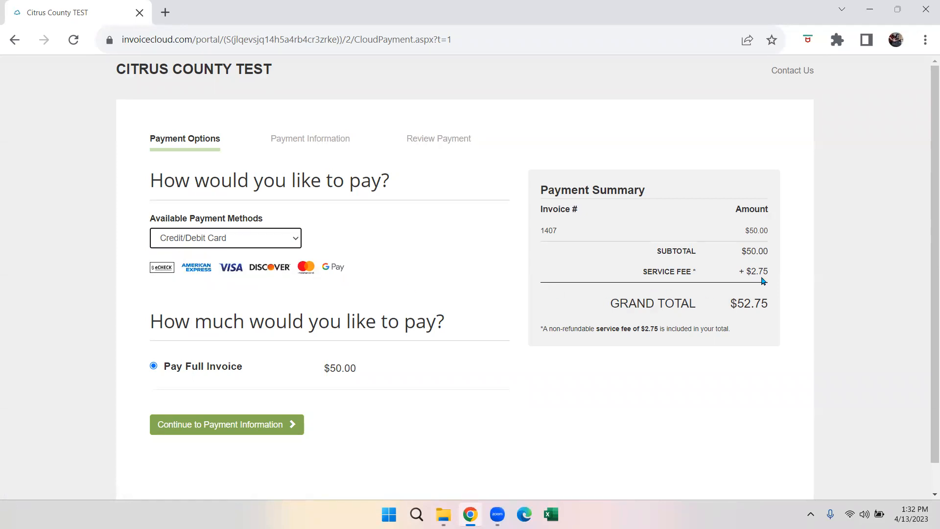
{"action": "mouse_move", "coordinate": [294, 239]}
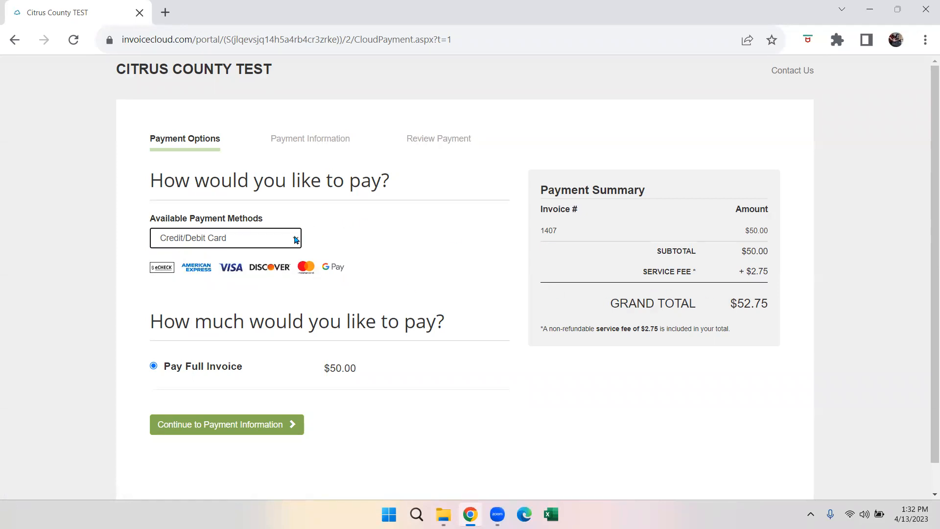
{"action": "left_click", "coordinate": [225, 238]}
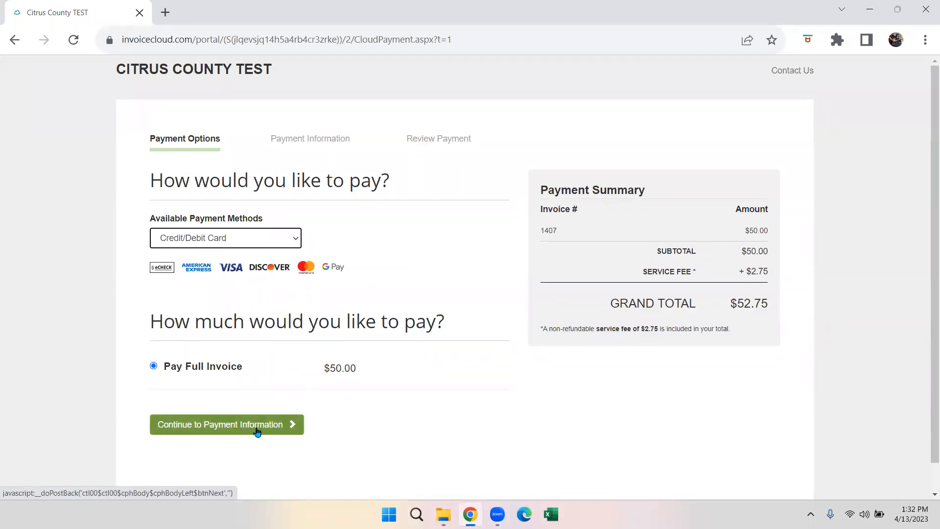
{"action": "left_click", "coordinate": [226, 424]}
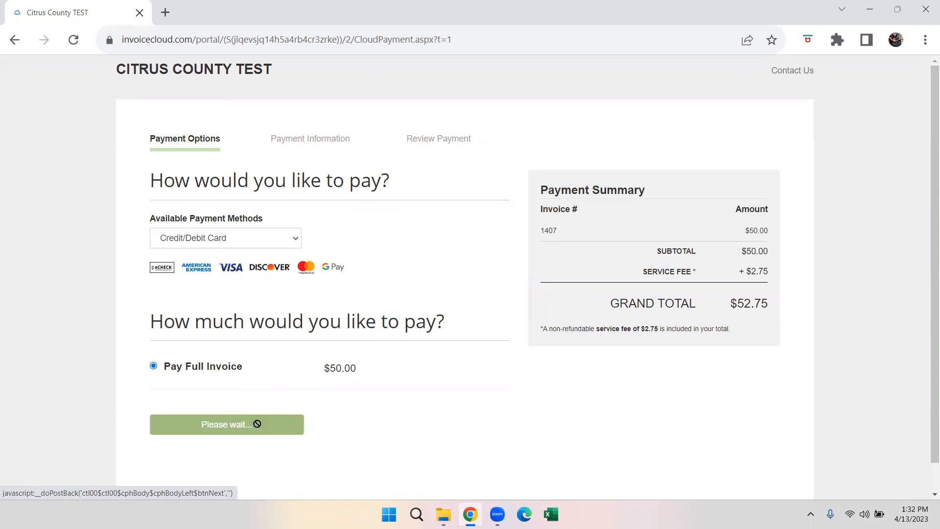
{"action": "left_click", "coordinate": [226, 424]}
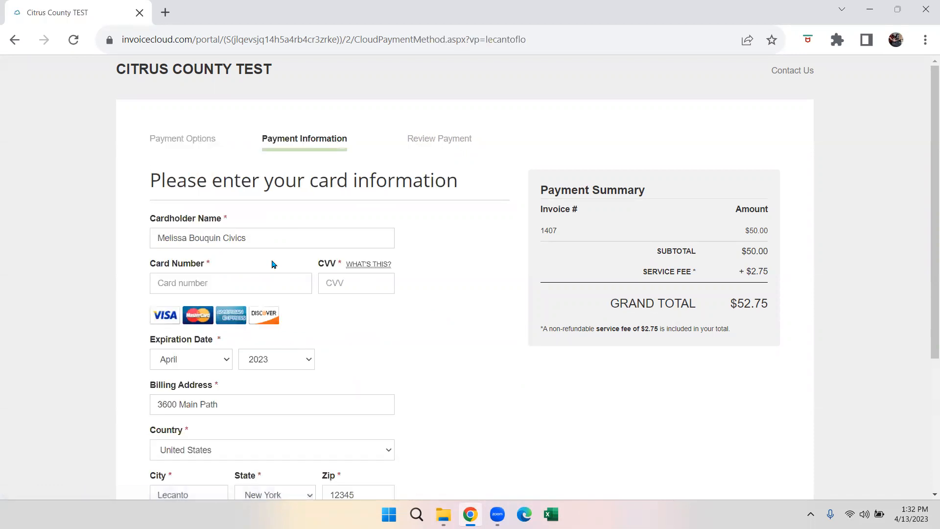
{"action": "double_click", "coordinate": [234, 238]}
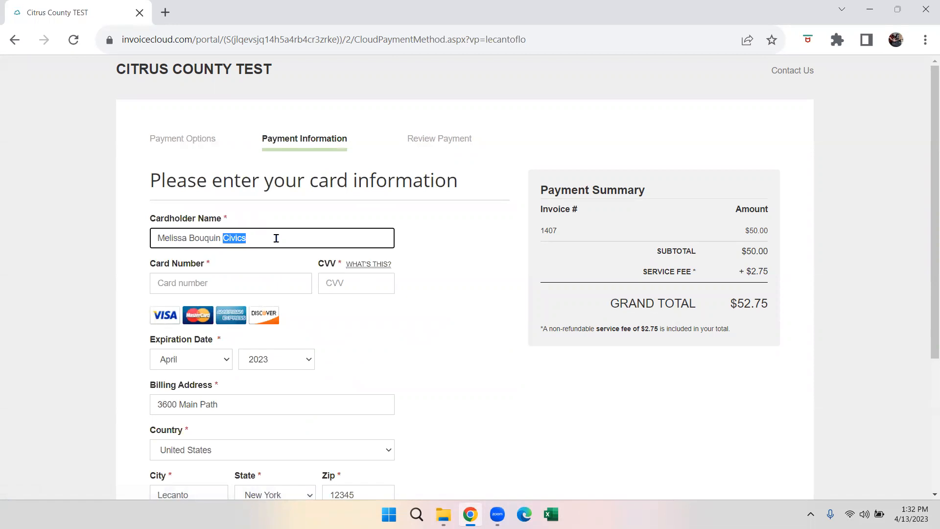
{"action": "left_click", "coordinate": [230, 283]}
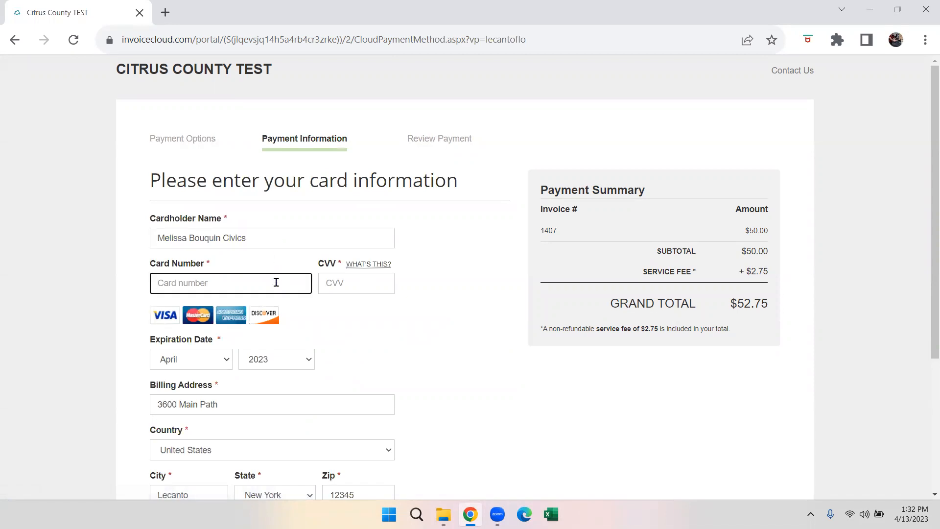
{"action": "mouse_move", "coordinate": [361, 322]}
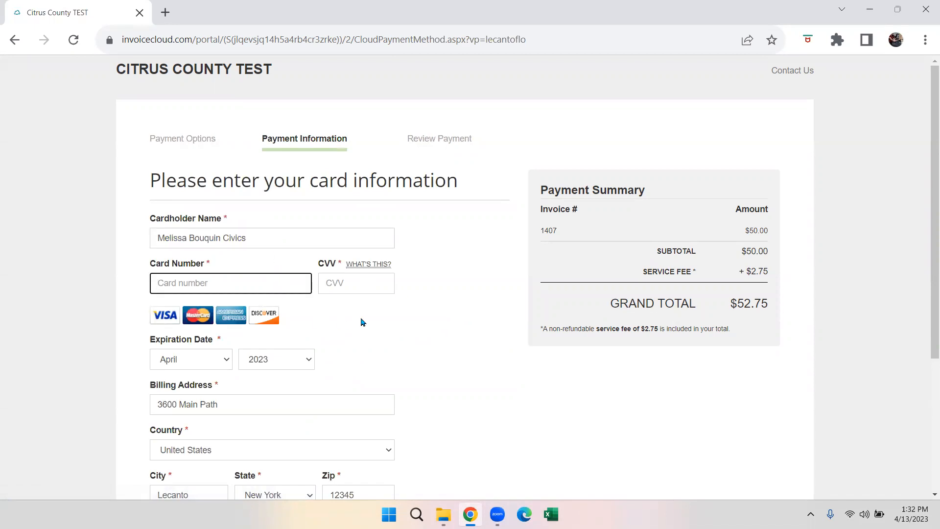
{"action": "type", "text": "4111111111111111"}
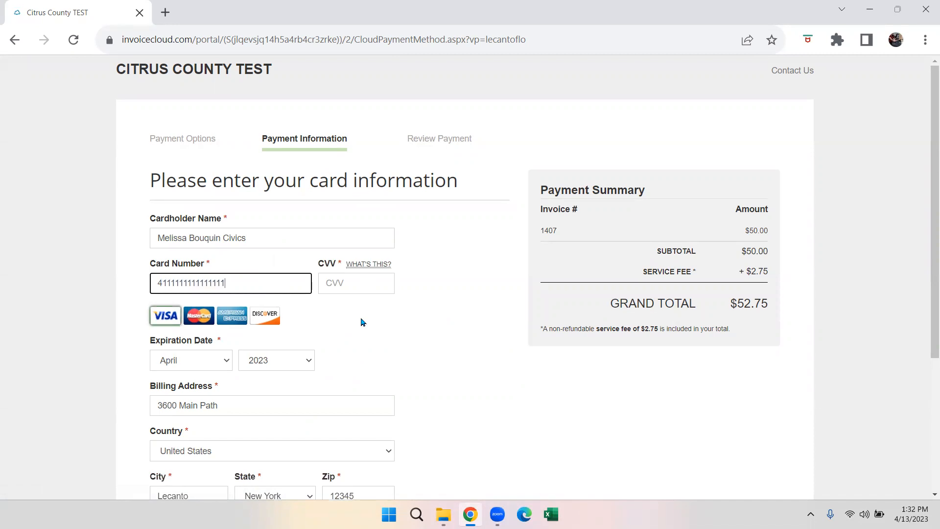
{"action": "type", "text": "123"}
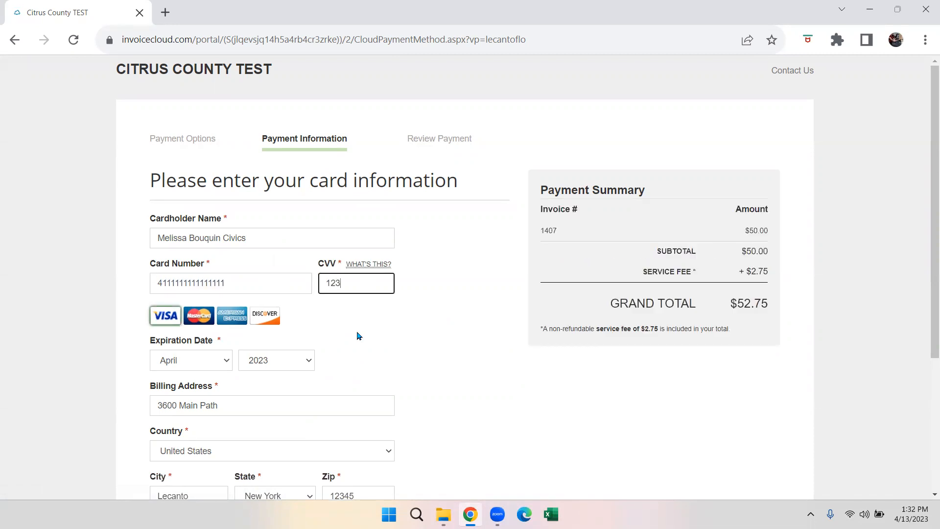
{"action": "scroll", "scroll_direction": "down", "scroll_amount": 3}
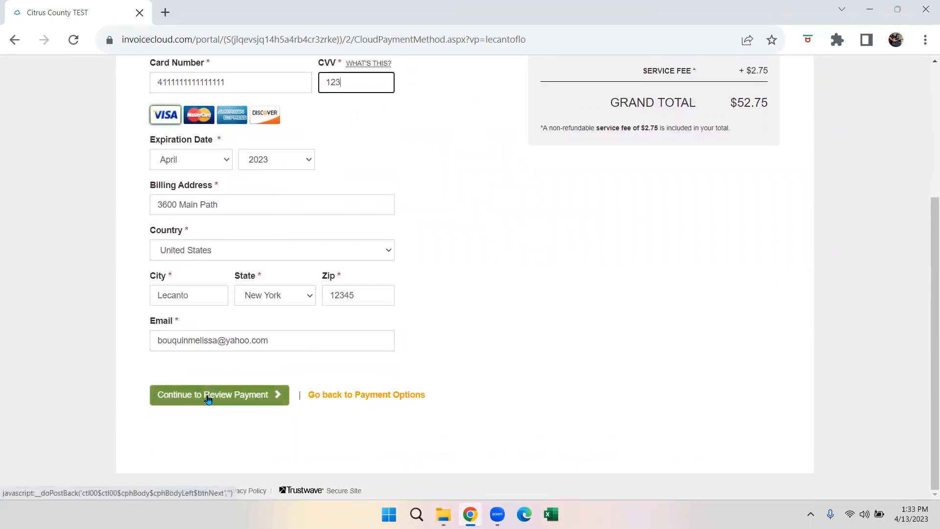
{"action": "left_click", "coordinate": [219, 395]}
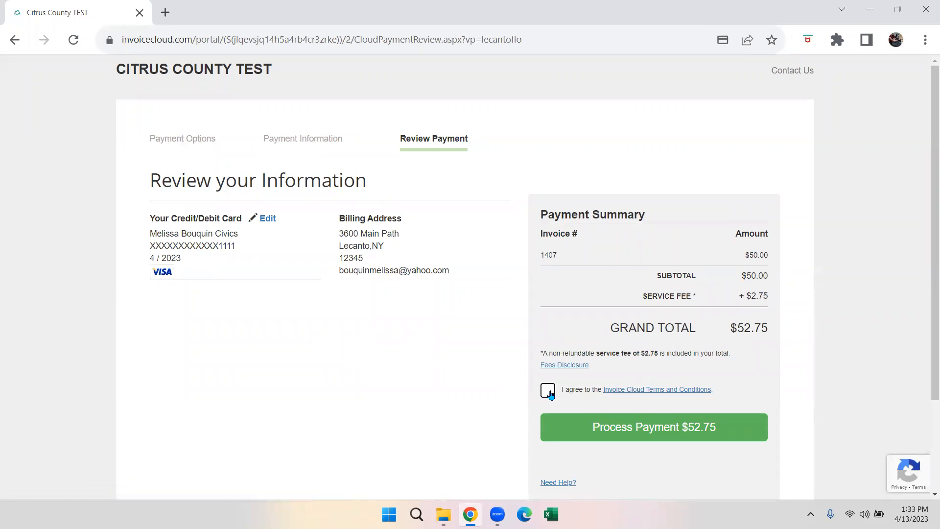
Agree to the terms and conditions and process the $52.75 Visa payment.
{"action": "left_click", "coordinate": [547, 390]}
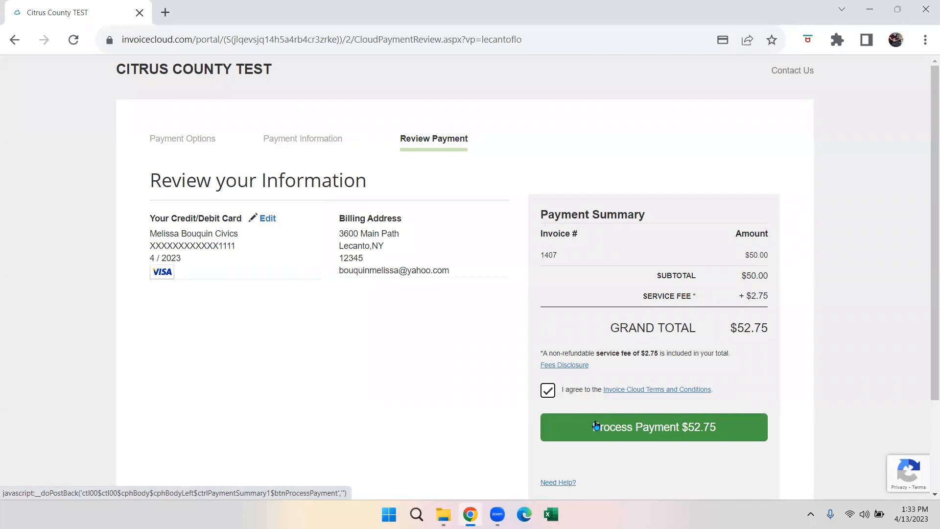
{"action": "left_click", "coordinate": [654, 427]}
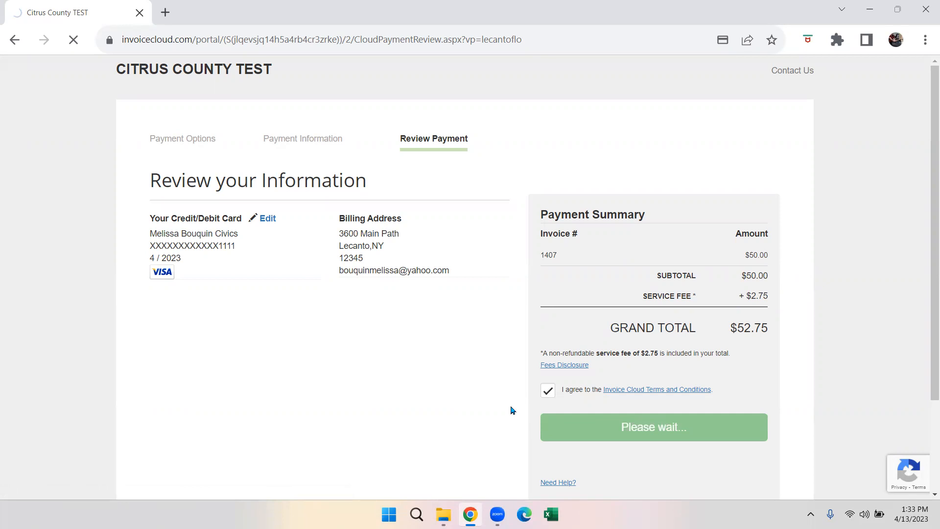
{"action": "left_click", "coordinate": [653, 427]}
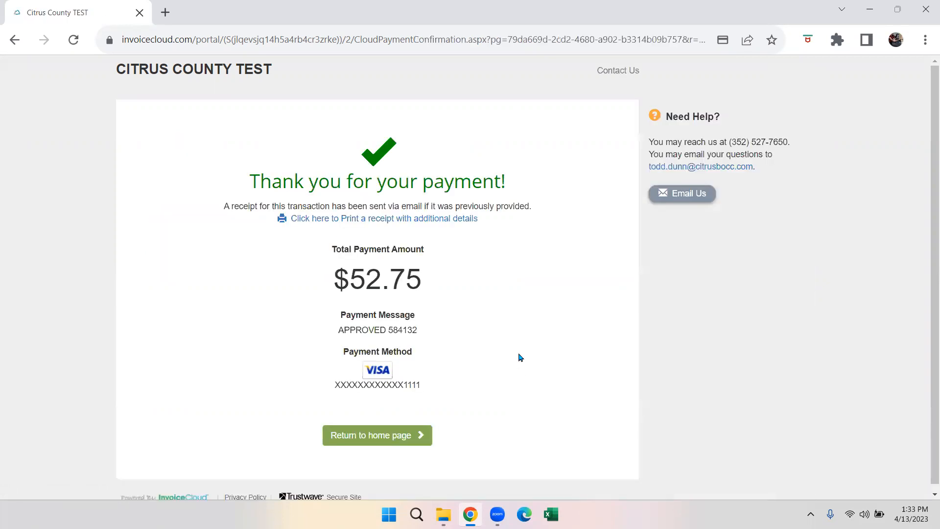
{"action": "mouse_move", "coordinate": [427, 201]}
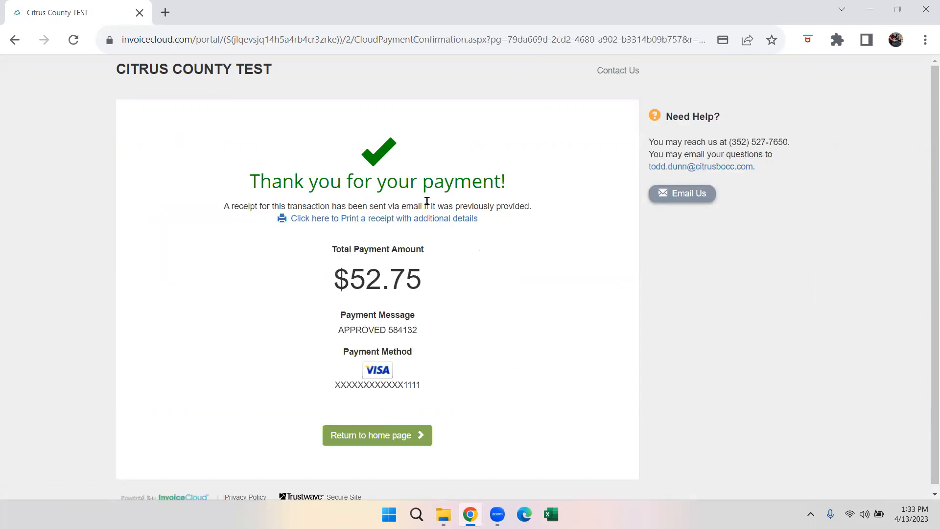
{"action": "mouse_move", "coordinate": [358, 434]}
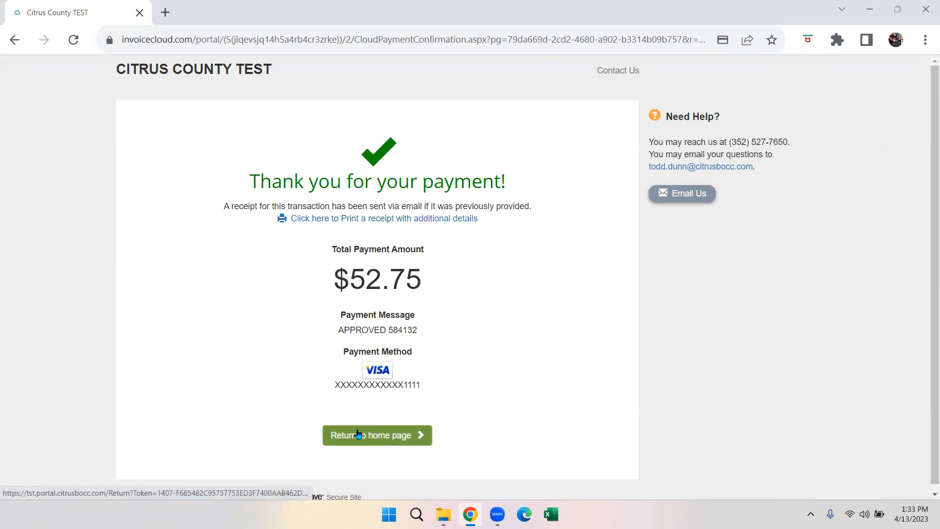
Leave the payment confirmation and return to the Citrus County CIVICS portal.
{"action": "left_click", "coordinate": [377, 434]}
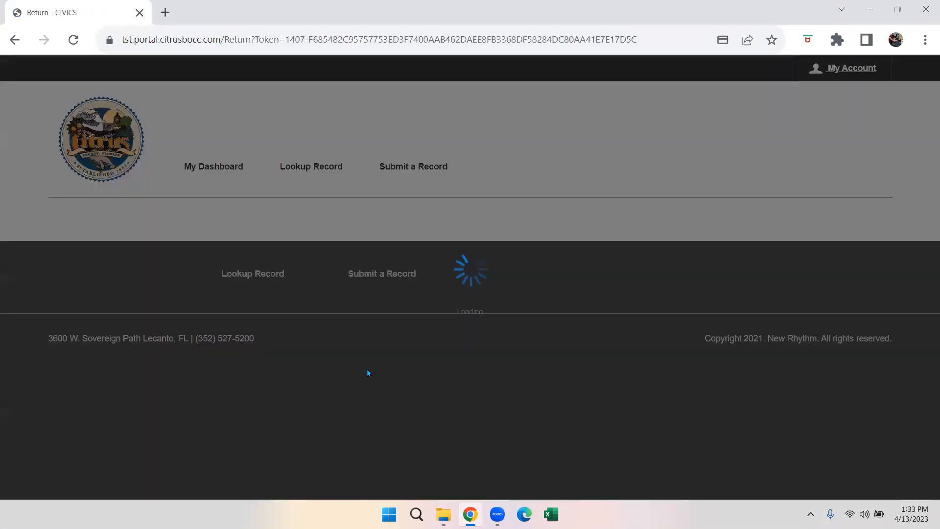
{"action": "mouse_move", "coordinate": [279, 140]}
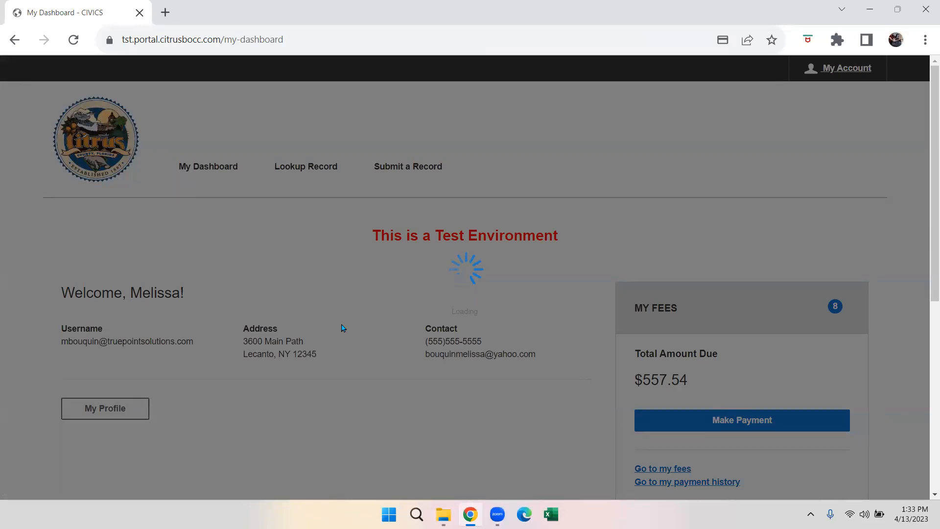
{"action": "mouse_move", "coordinate": [685, 258]}
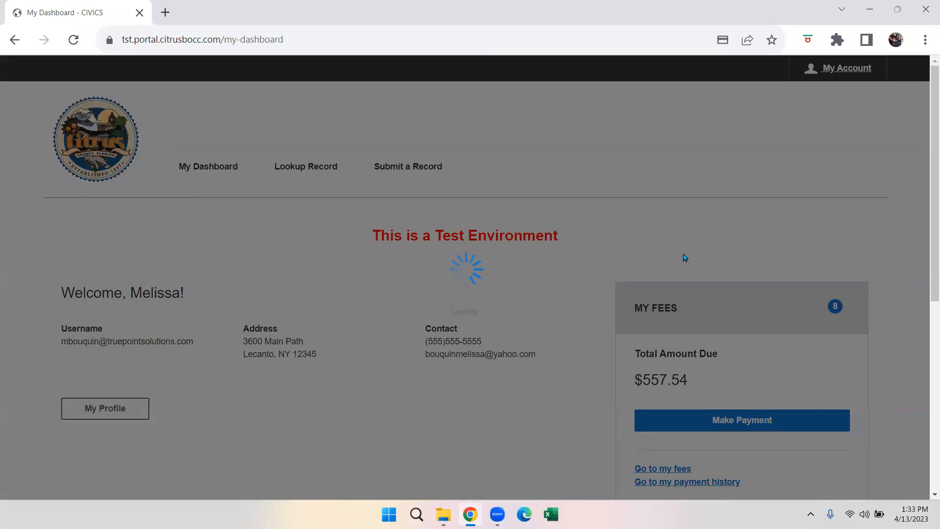
{"action": "mouse_move", "coordinate": [345, 376]}
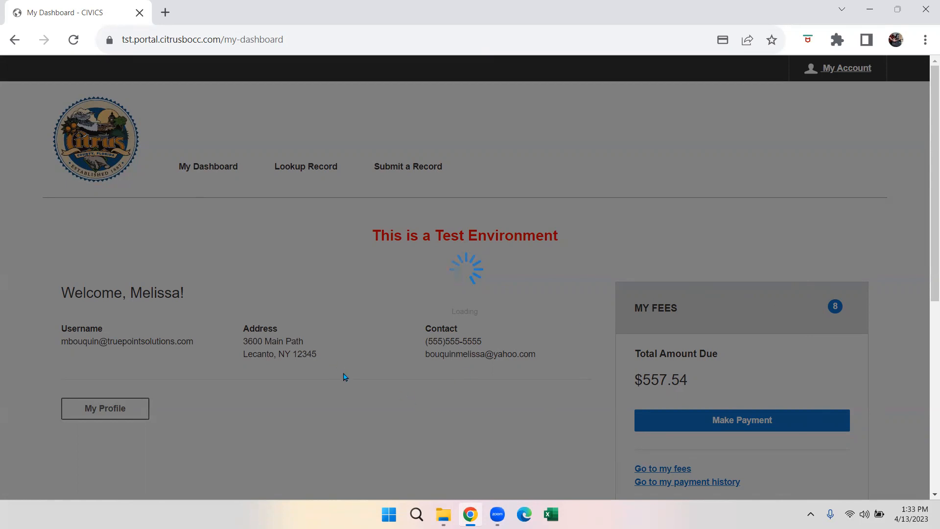
{"action": "mouse_move", "coordinate": [345, 413]}
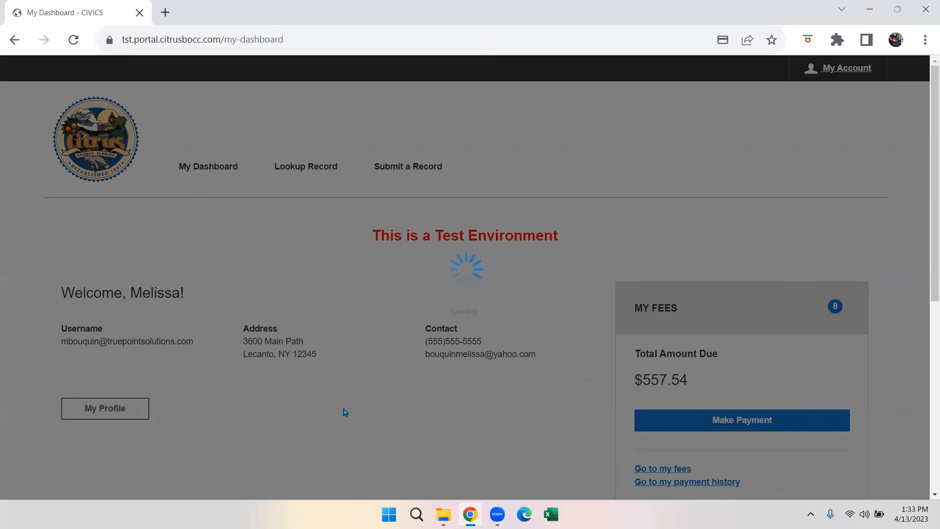
{"action": "scroll", "scroll_direction": "down", "scroll_amount": 3}
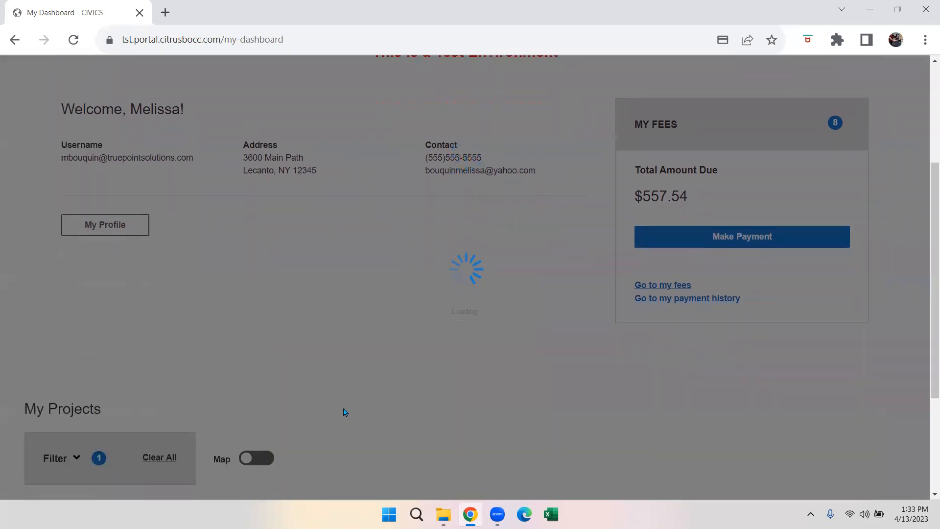
{"action": "scroll", "scroll_direction": "down", "scroll_amount": 3}
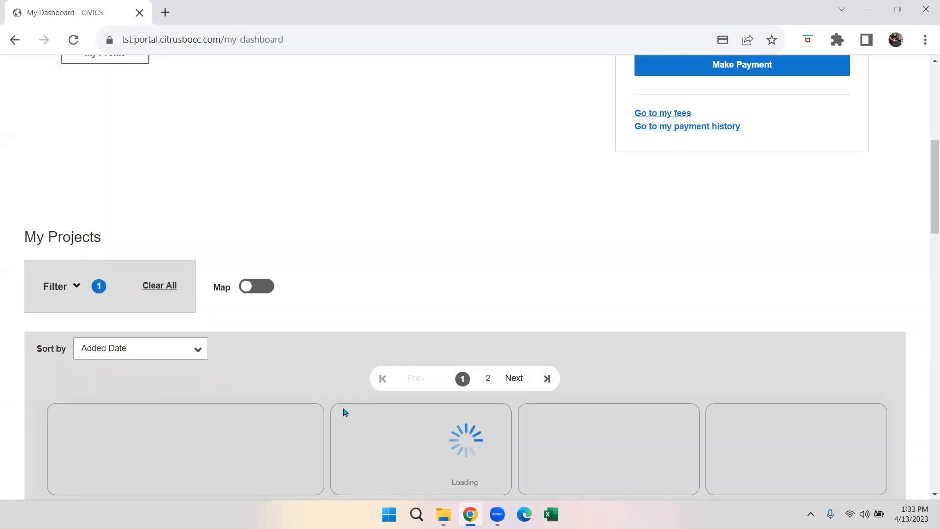
{"action": "scroll", "scroll_direction": "down", "scroll_amount": 3}
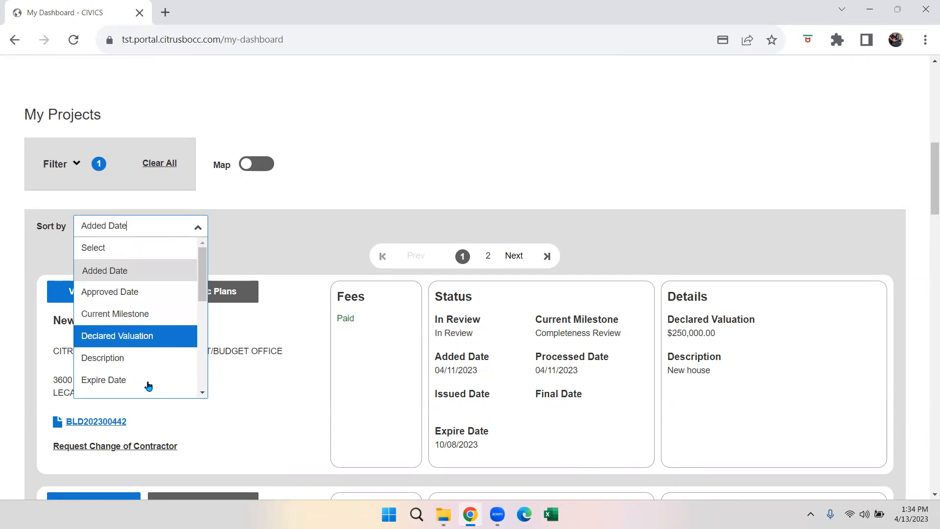
{"action": "scroll", "scroll_direction": "down", "scroll_amount": 3}
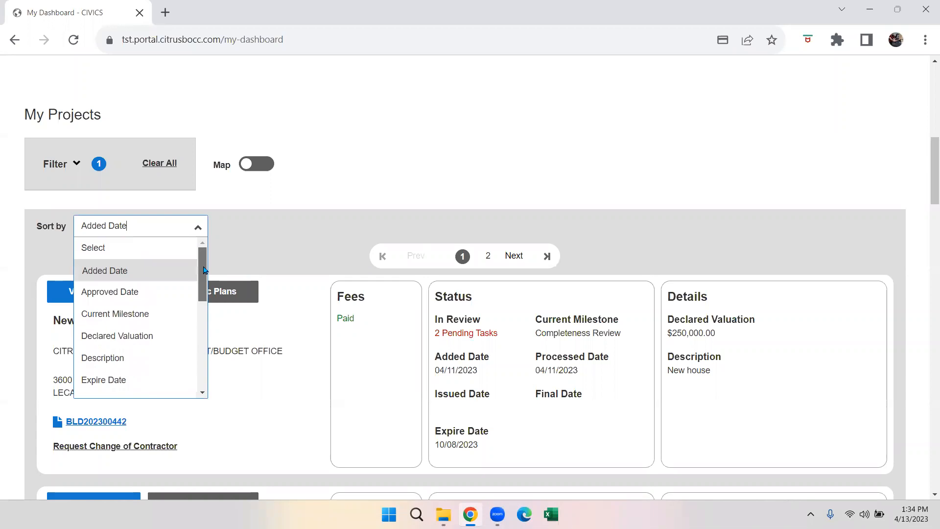
{"action": "scroll", "scroll_direction": "down", "scroll_amount": 3}
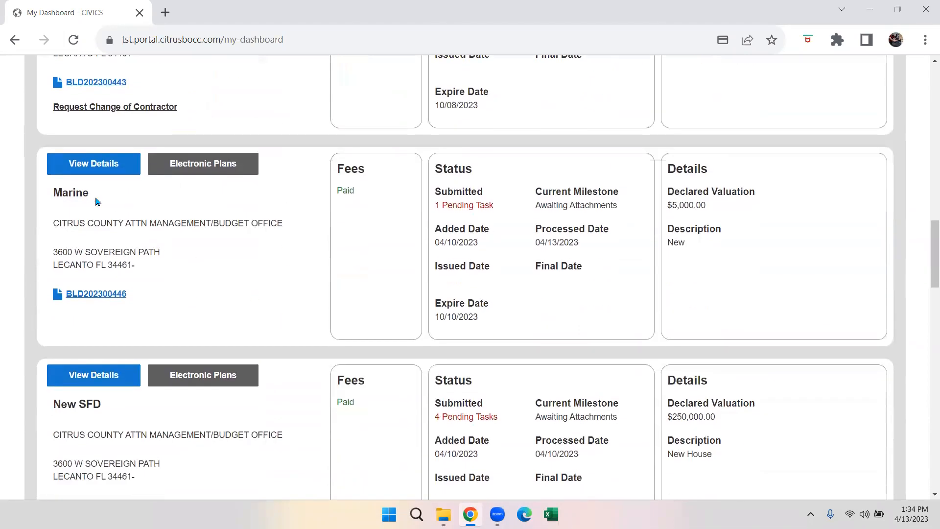
{"action": "mouse_move", "coordinate": [519, 204]}
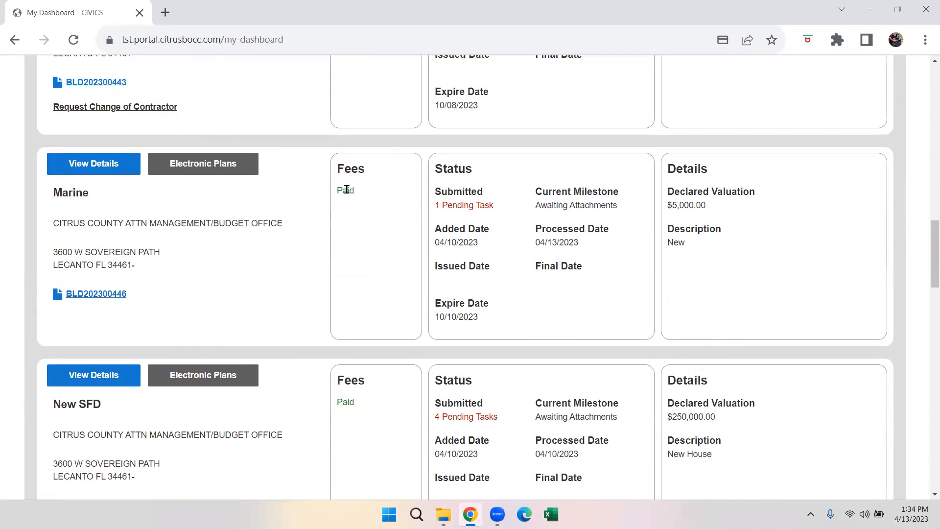
{"action": "mouse_move", "coordinate": [612, 205]}
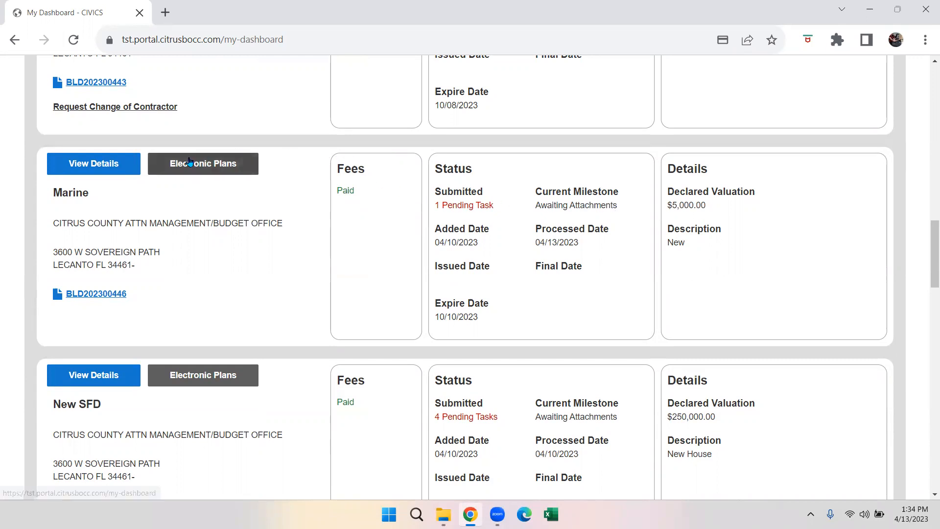
Open the Marine project's Electronic Plans submission package.
{"action": "left_click", "coordinate": [203, 164]}
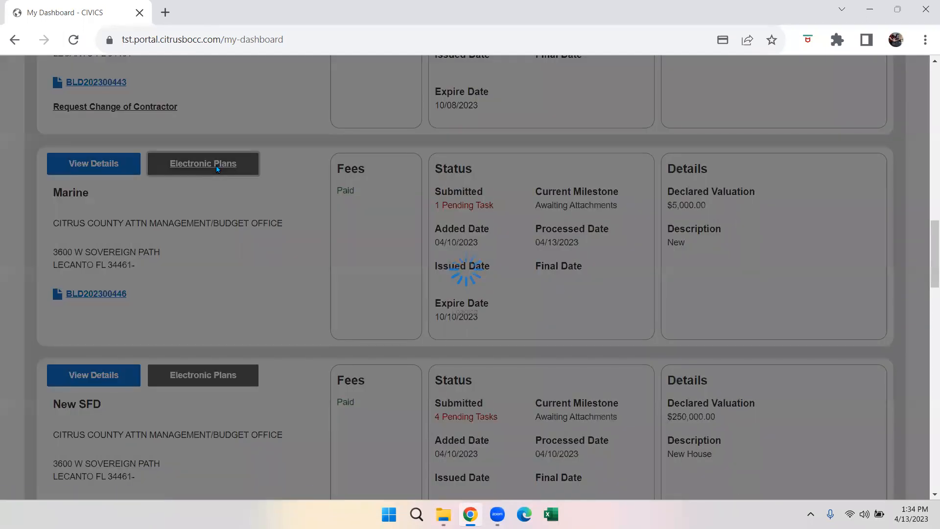
{"action": "left_click", "coordinate": [204, 164]}
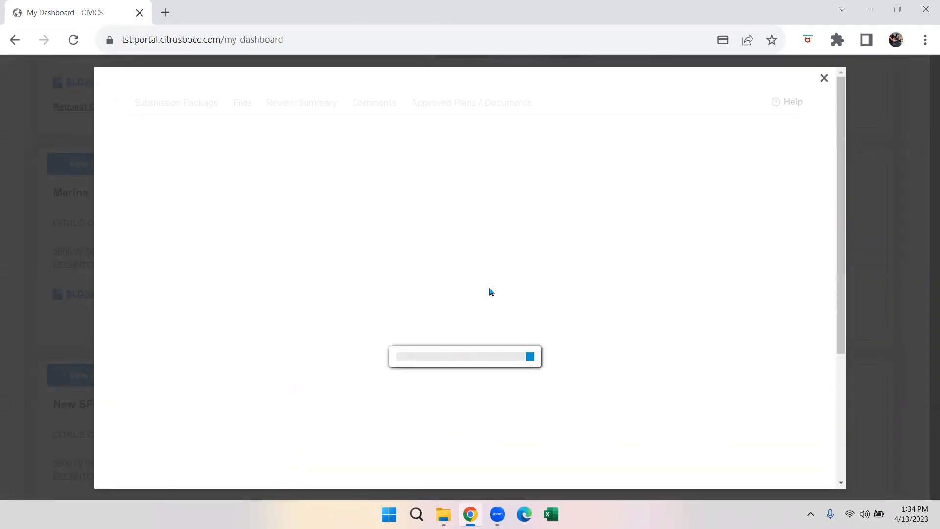
{"action": "mouse_move", "coordinate": [497, 292]}
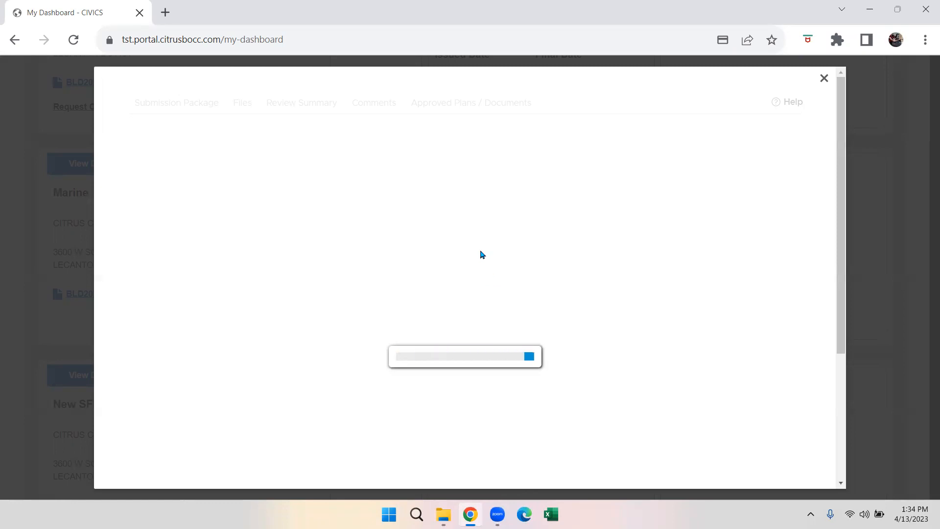
{"action": "mouse_move", "coordinate": [486, 225]}
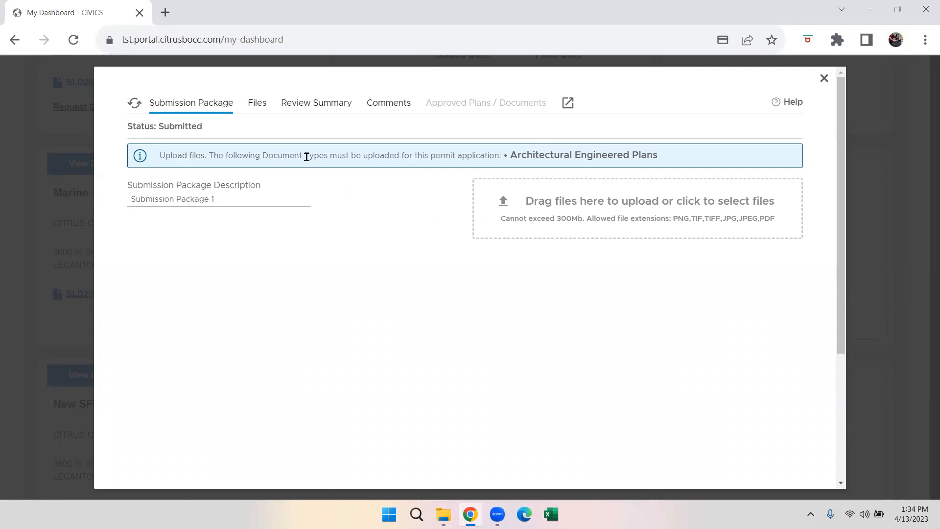
{"action": "mouse_move", "coordinate": [621, 161]}
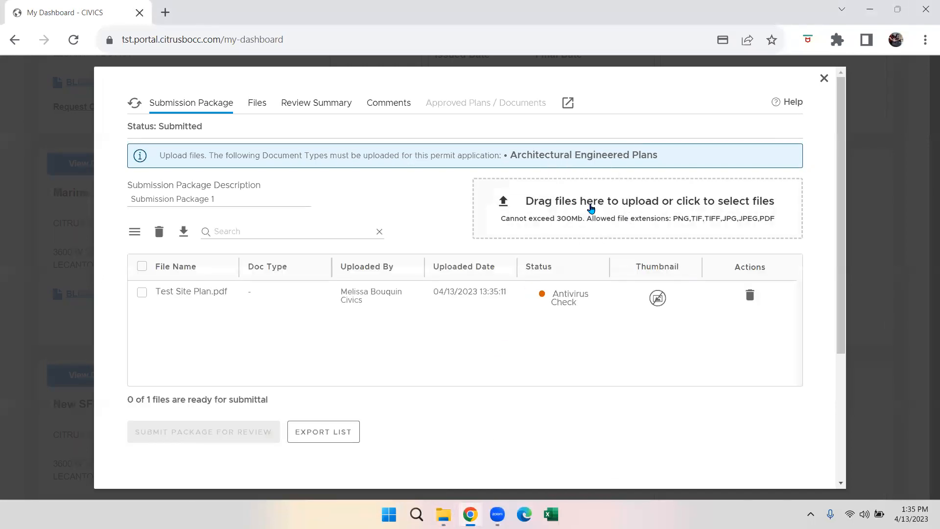
{"action": "mouse_move", "coordinate": [570, 304]}
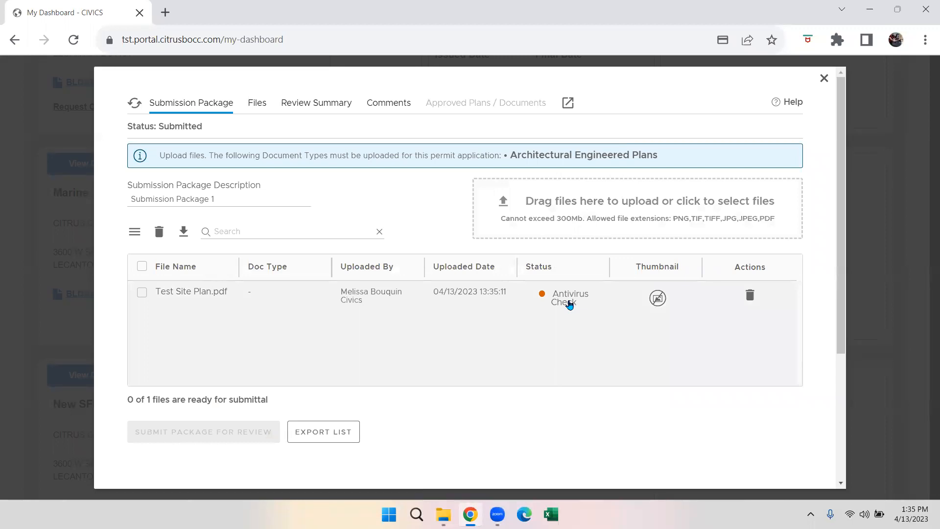
{"action": "mouse_move", "coordinate": [278, 298]}
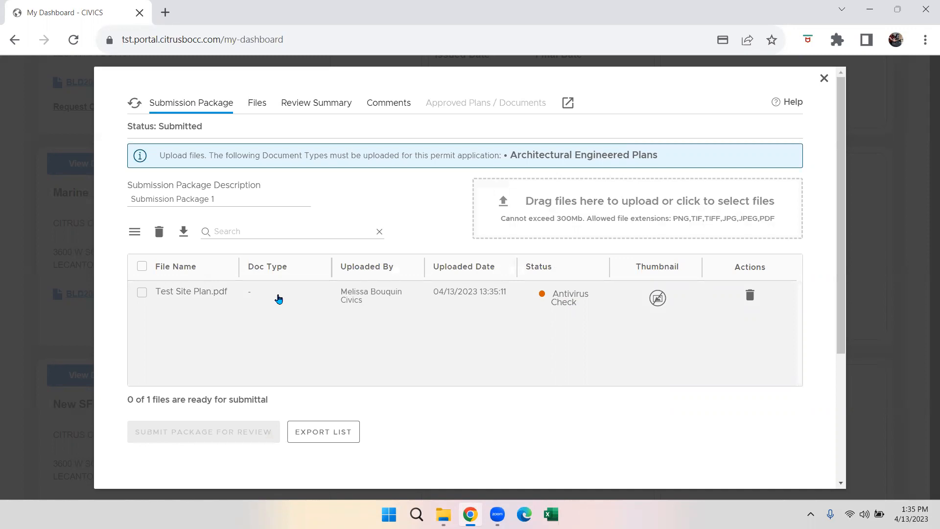
Set Test Site Plan.pdf's document type to Architectural Engineered Plans.
{"action": "left_click", "coordinate": [275, 294]}
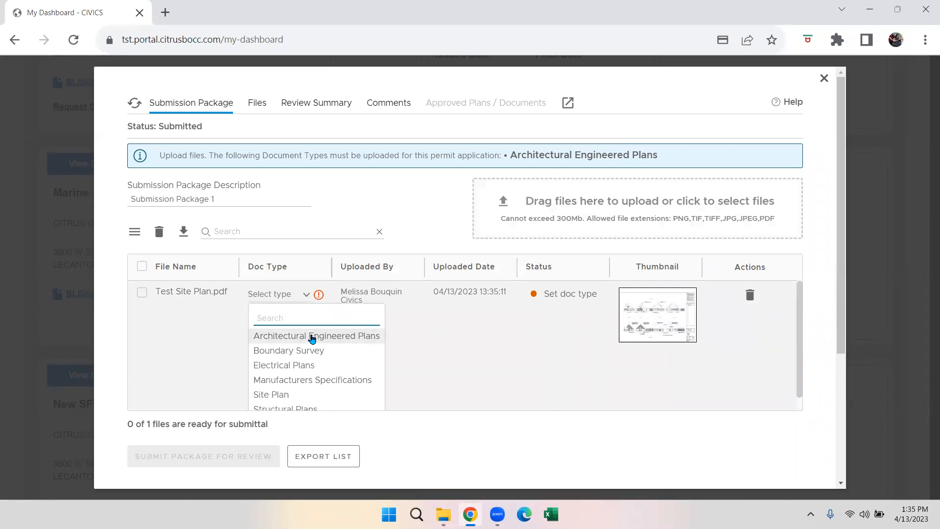
{"action": "mouse_move", "coordinate": [316, 377]}
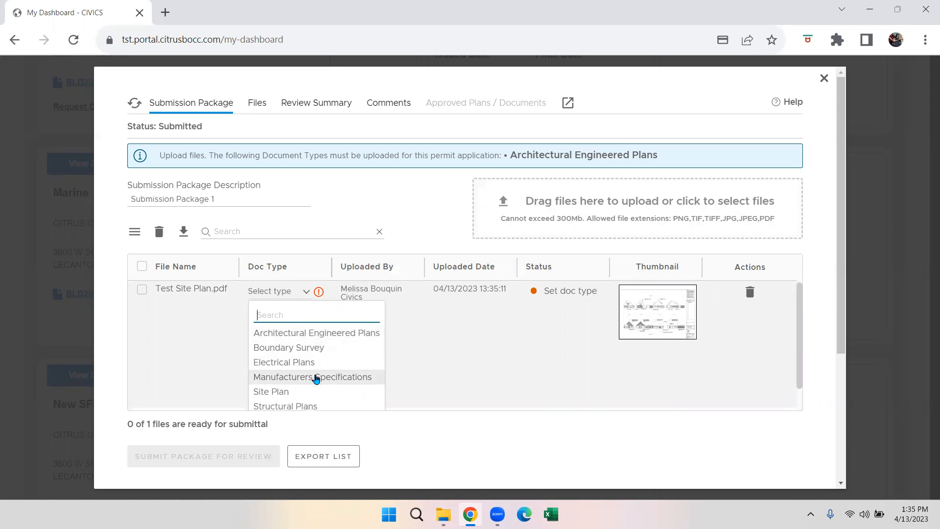
{"action": "scroll", "scroll_direction": "down", "scroll_amount": 3}
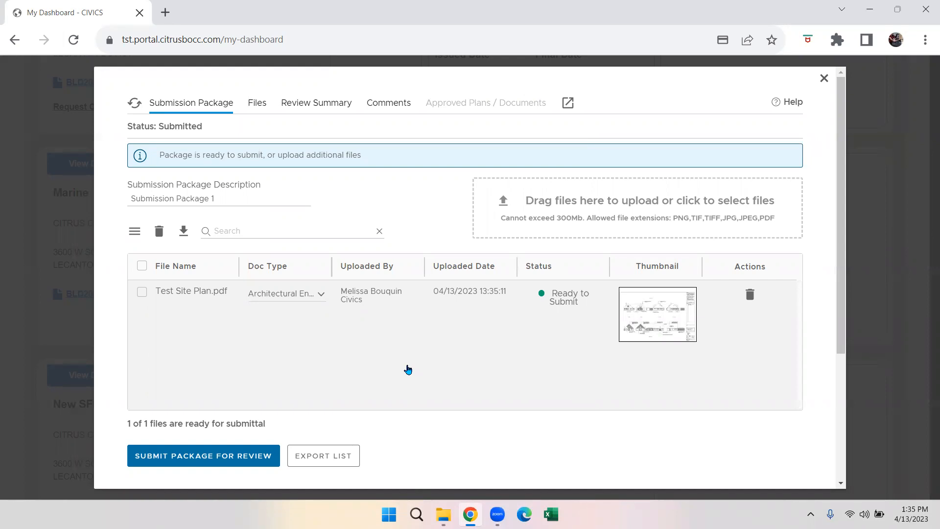
{"action": "left_click", "coordinate": [190, 455]}
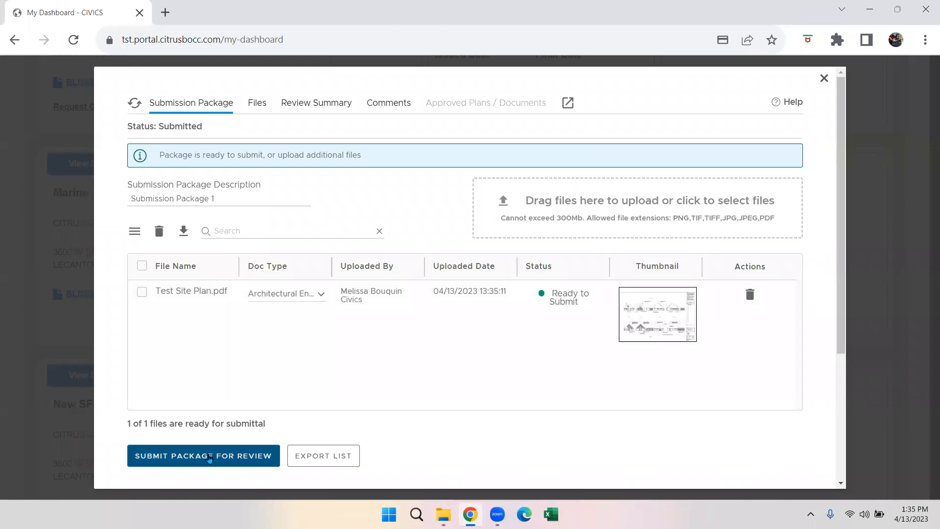
Submit Package 00001 for review and confirm with YES.
{"action": "left_click", "coordinate": [203, 456]}
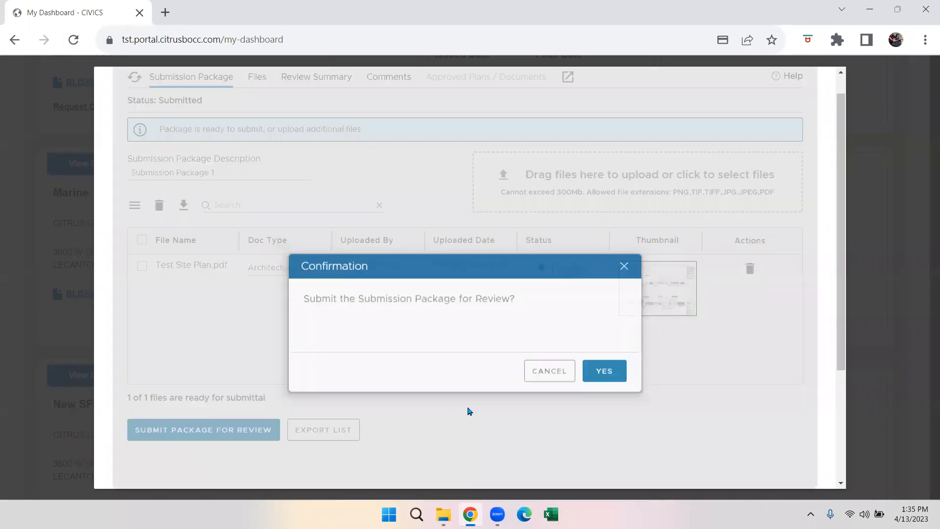
{"action": "mouse_move", "coordinate": [604, 378]}
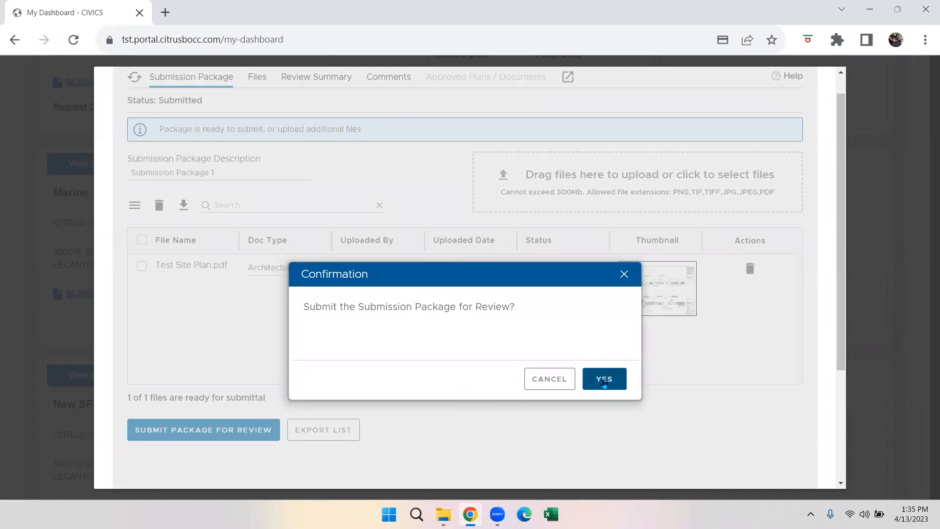
{"action": "left_click", "coordinate": [604, 379]}
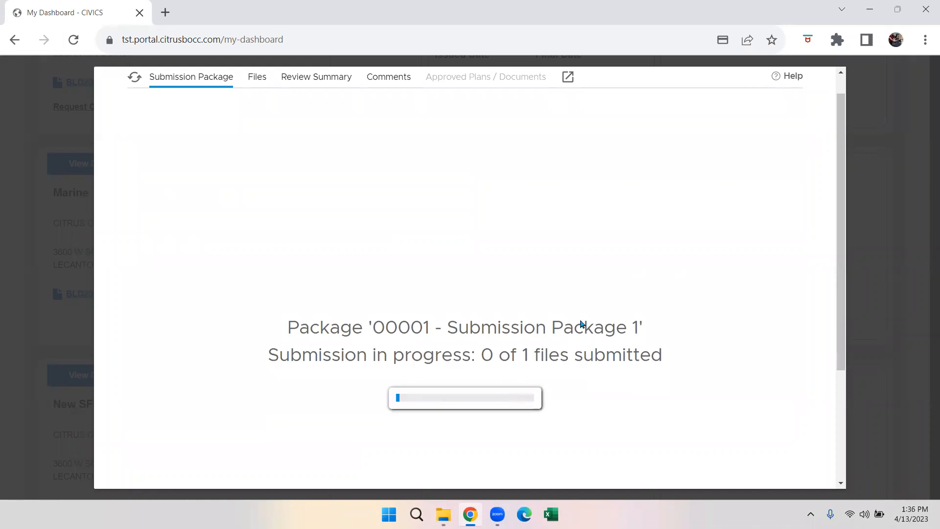
{"action": "mouse_move", "coordinate": [578, 317]}
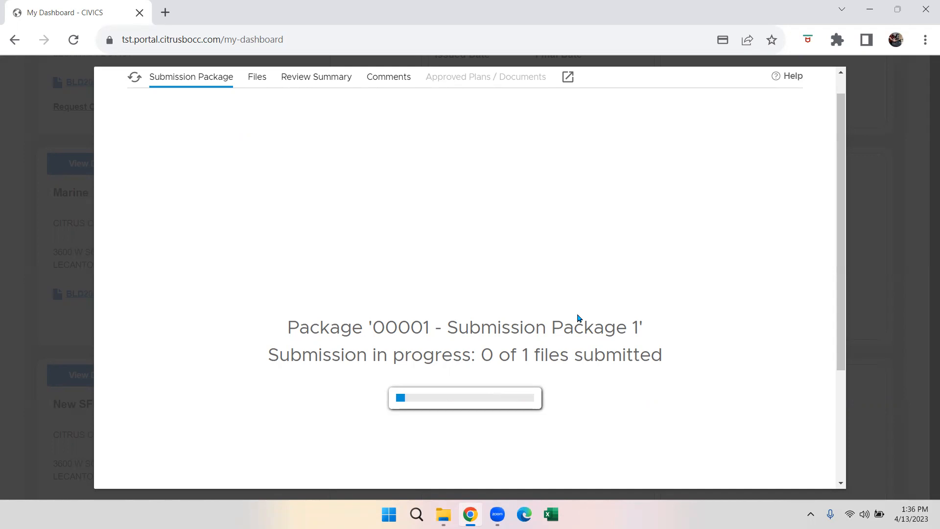
{"action": "mouse_move", "coordinate": [544, 50]}
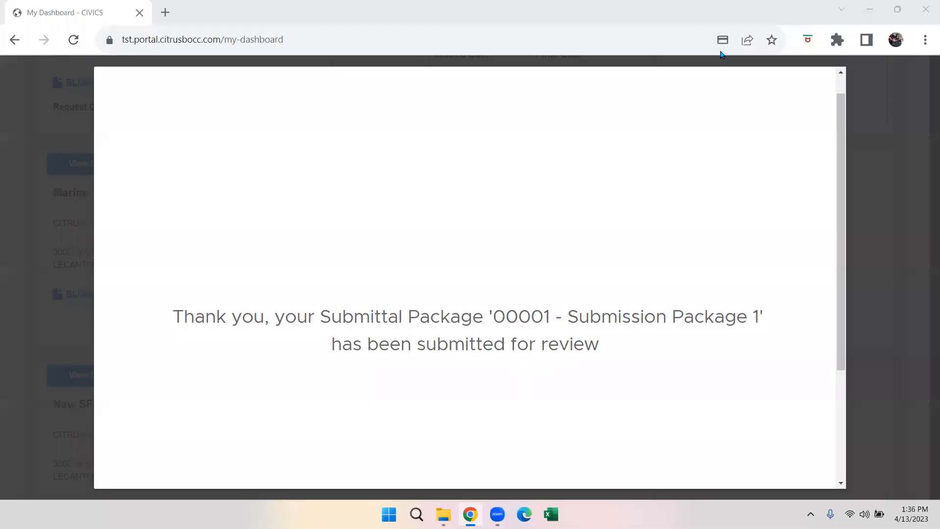
{"action": "mouse_move", "coordinate": [696, 205]}
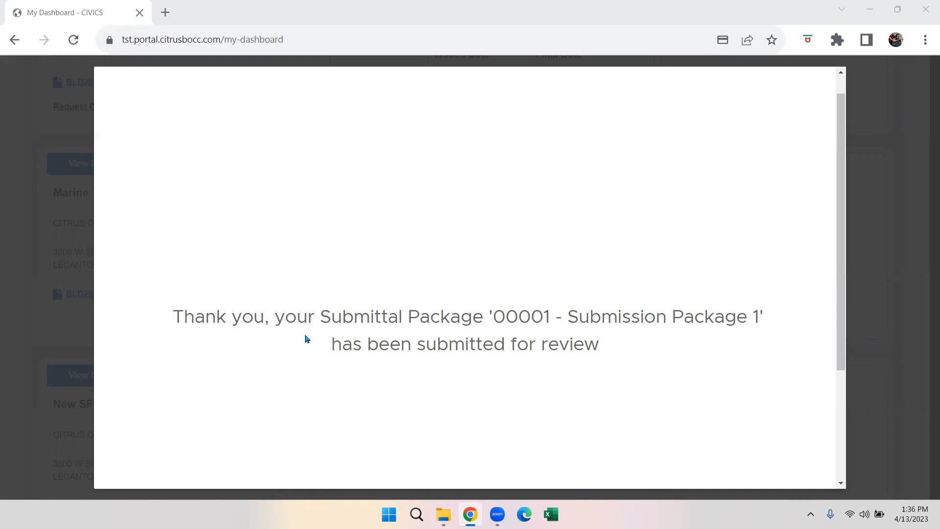
{"action": "mouse_move", "coordinate": [434, 333]}
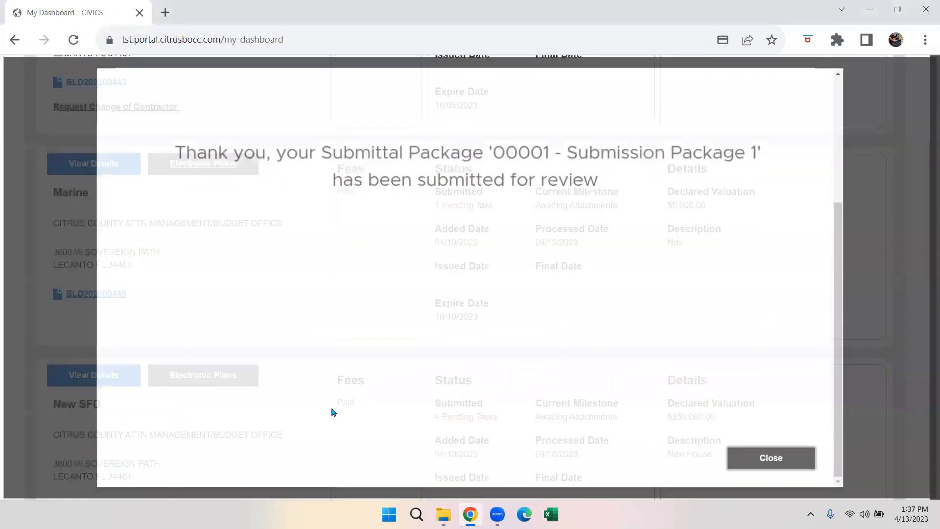
{"action": "left_click", "coordinate": [770, 458]}
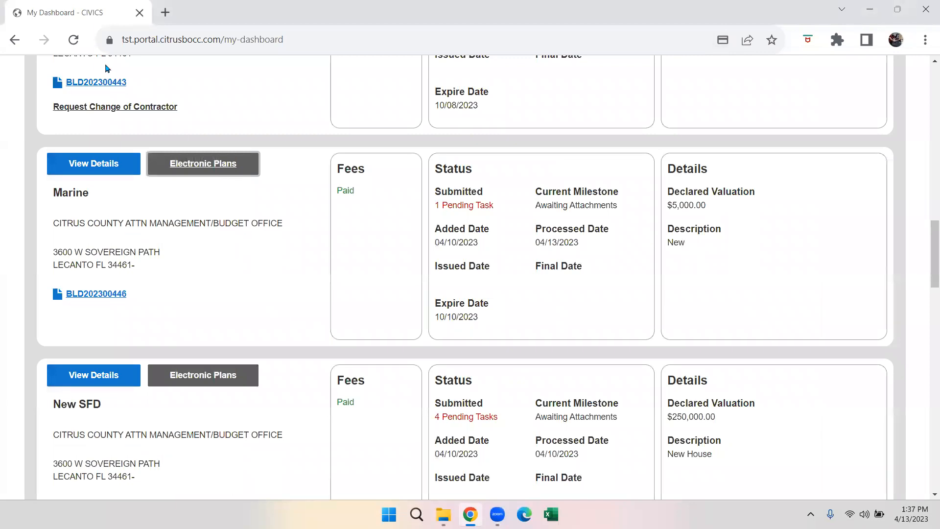
{"action": "mouse_move", "coordinate": [73, 40]}
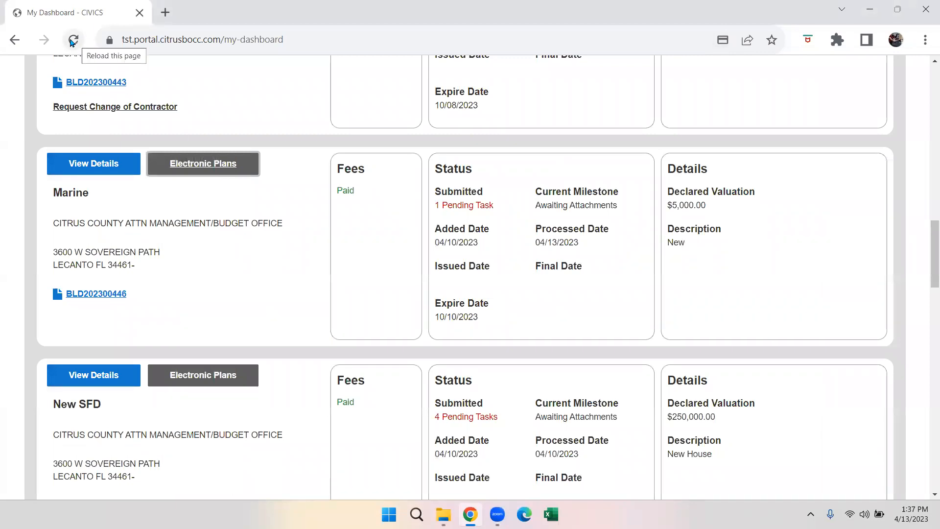
{"action": "left_click", "coordinate": [72, 39]}
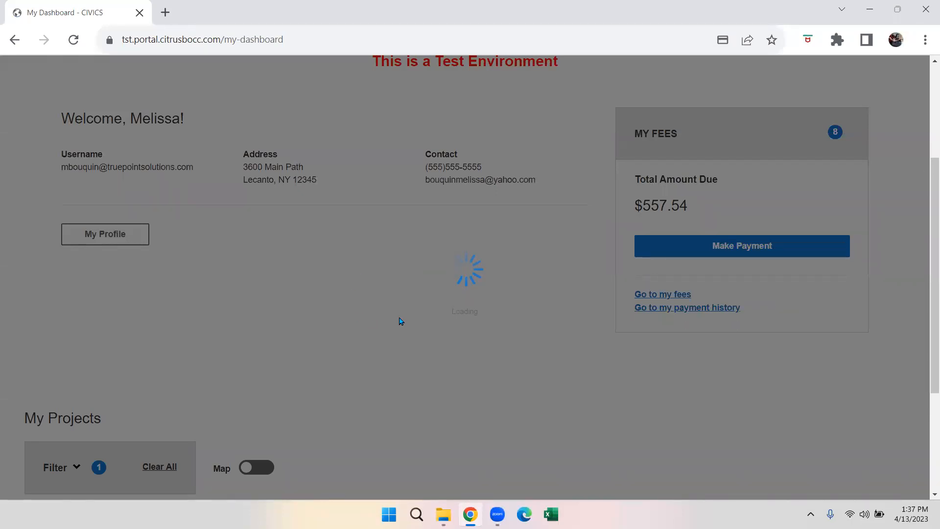
{"action": "scroll", "scroll_direction": "down", "scroll_amount": 3}
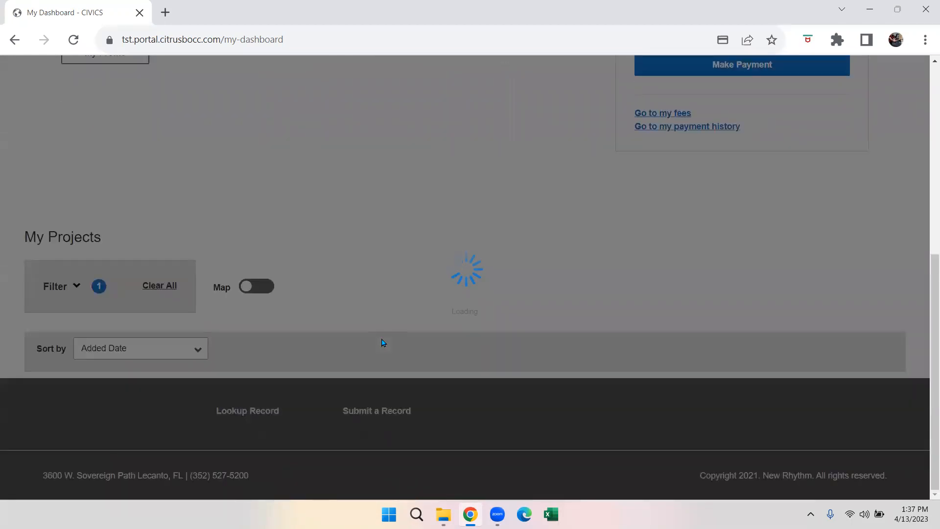
{"action": "scroll", "scroll_direction": "down", "scroll_amount": 3}
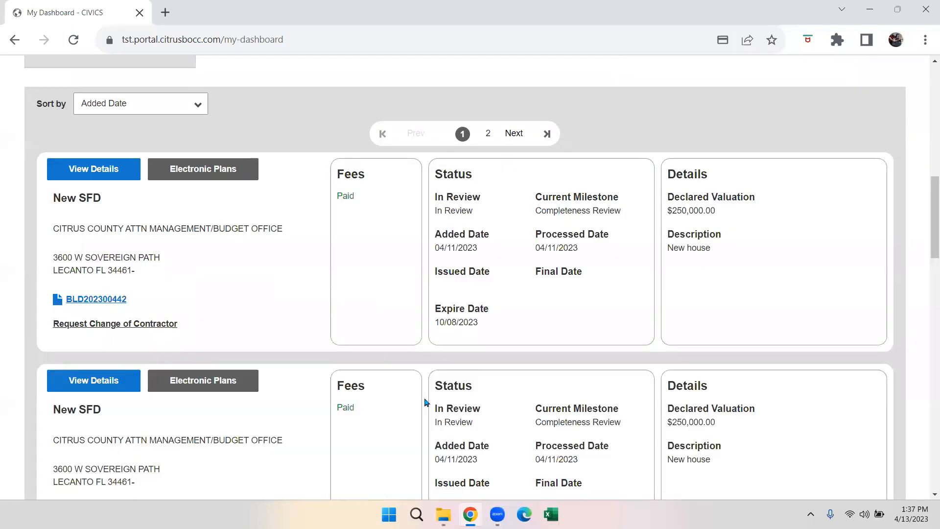
{"action": "scroll", "scroll_direction": "down", "scroll_amount": 3}
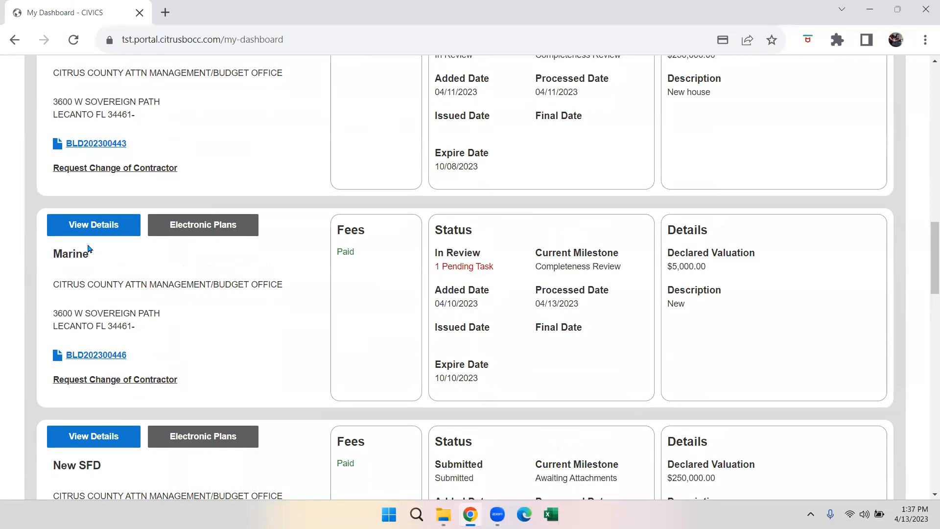
{"action": "left_click", "coordinate": [93, 225]}
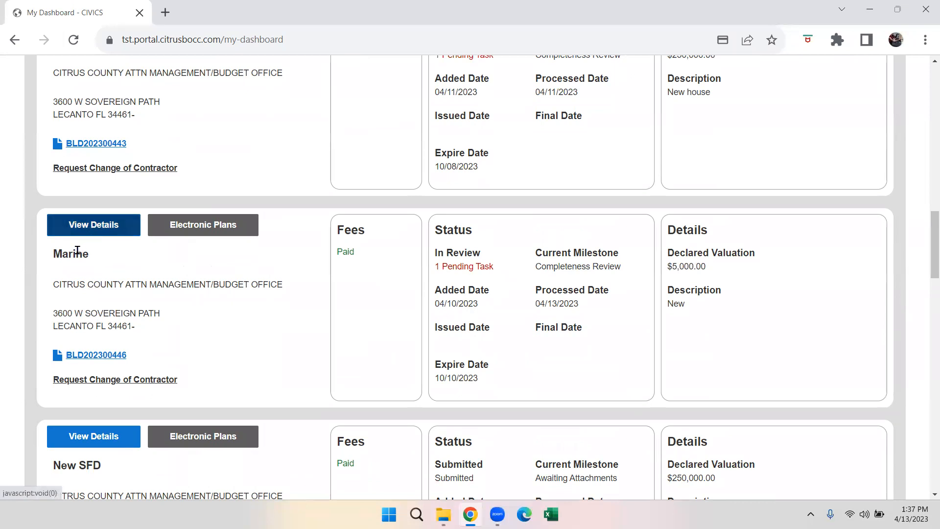
Review BLD202300446's milestones, Instructions, Information and Needs Action list.
{"action": "left_click", "coordinate": [93, 225]}
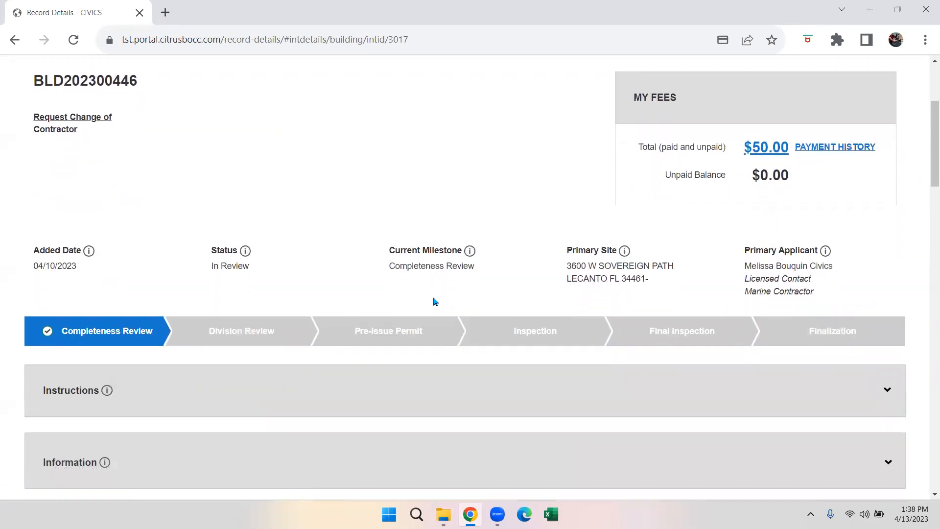
{"action": "scroll", "scroll_direction": "down", "scroll_amount": 3}
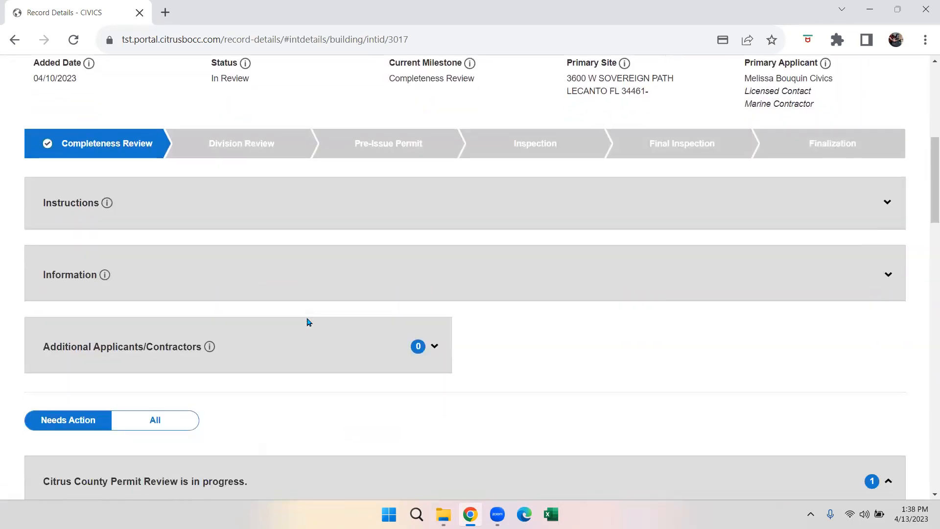
{"action": "scroll", "scroll_direction": "down", "scroll_amount": 3}
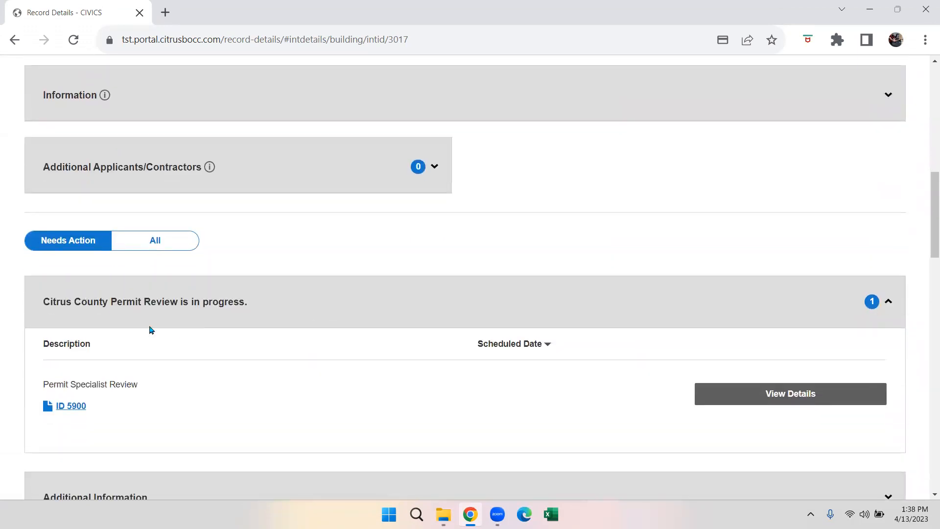
{"action": "mouse_move", "coordinate": [361, 377]}
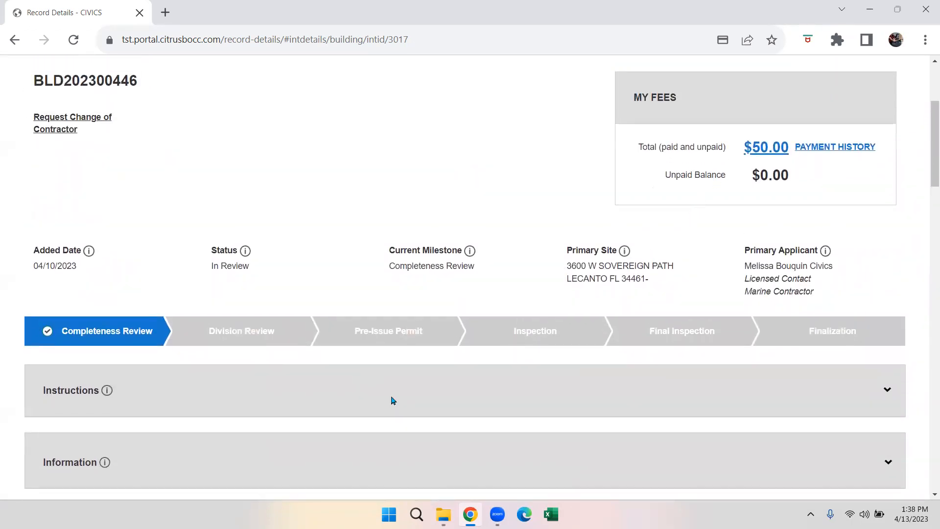
{"action": "scroll", "scroll_direction": "down", "scroll_amount": 3}
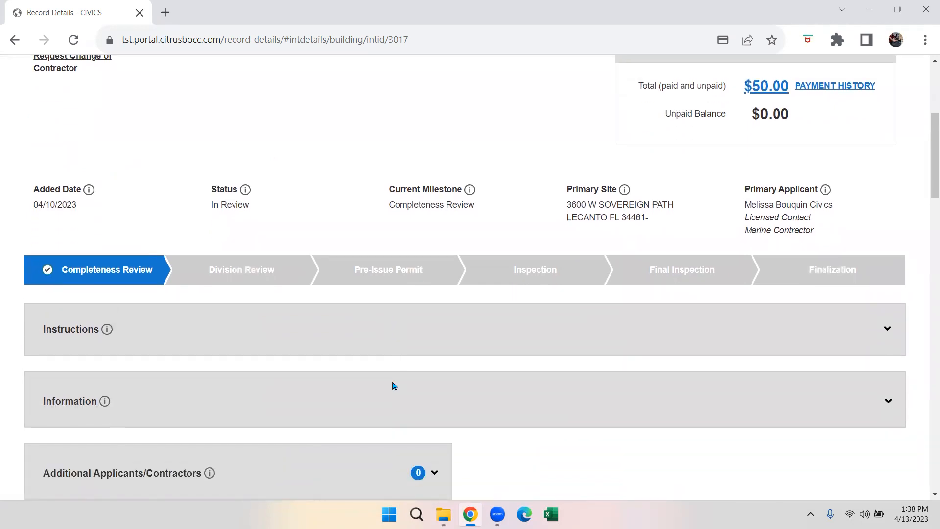
{"action": "scroll", "scroll_direction": "down", "scroll_amount": 3}
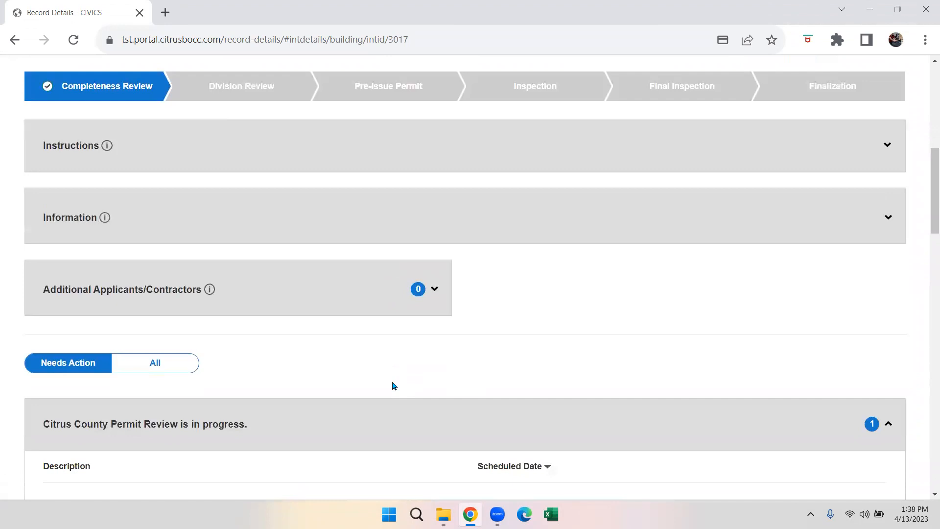
{"action": "scroll", "scroll_direction": "down", "scroll_amount": 3}
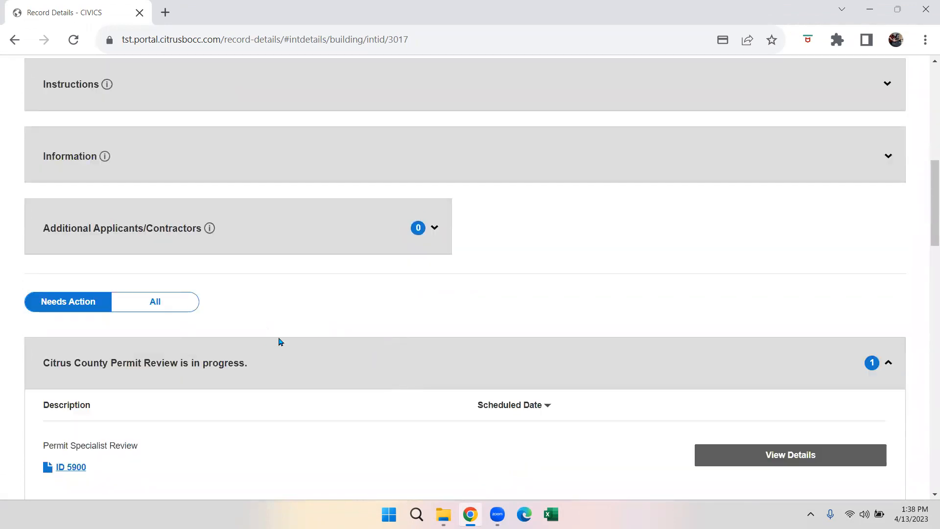
{"action": "scroll", "scroll_direction": "down", "scroll_amount": 3}
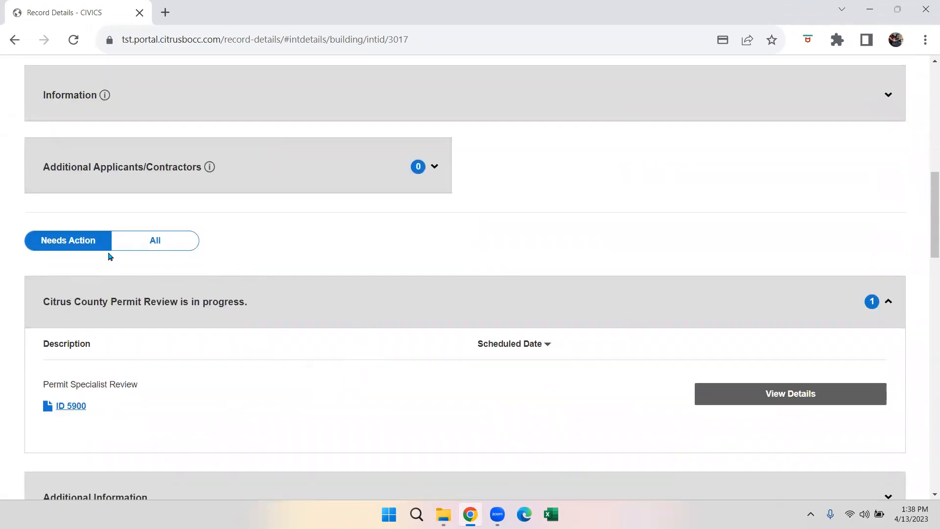
{"action": "mouse_move", "coordinate": [44, 311]}
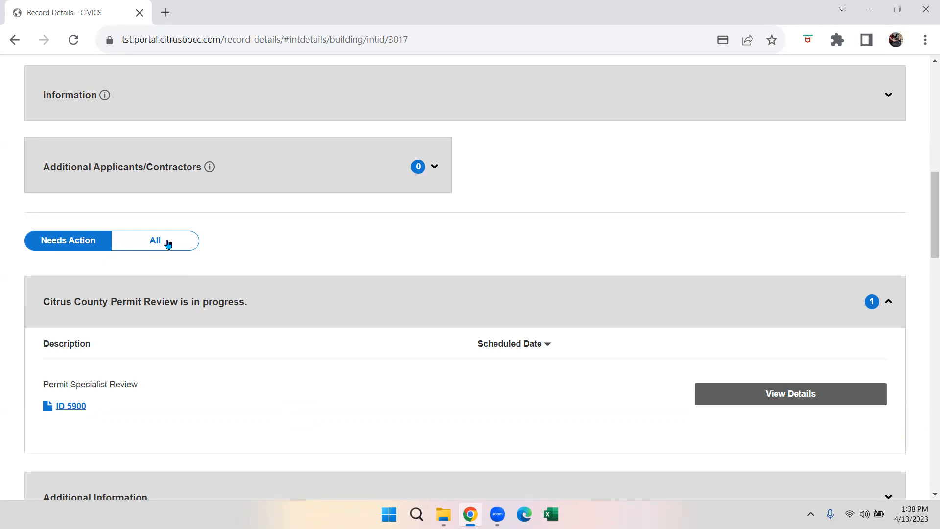
{"action": "left_click", "coordinate": [154, 241]}
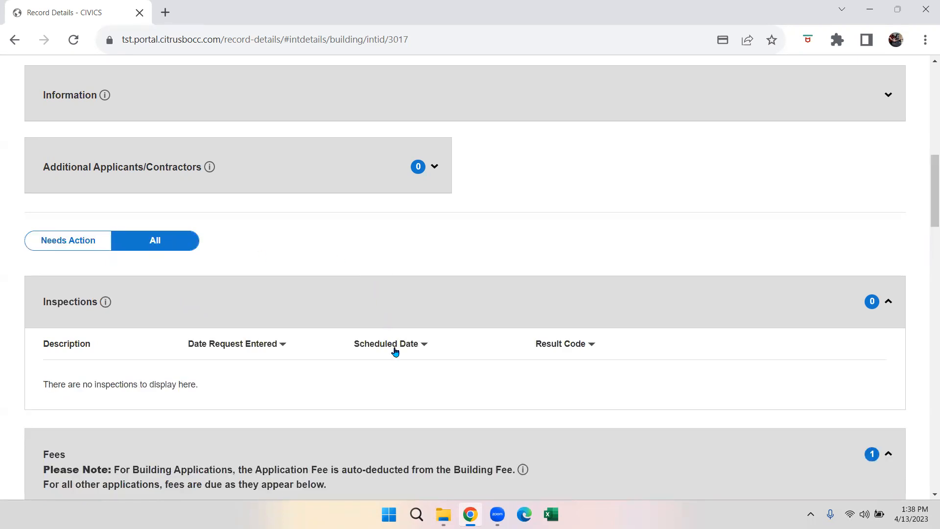
{"action": "scroll", "scroll_direction": "down", "scroll_amount": 3}
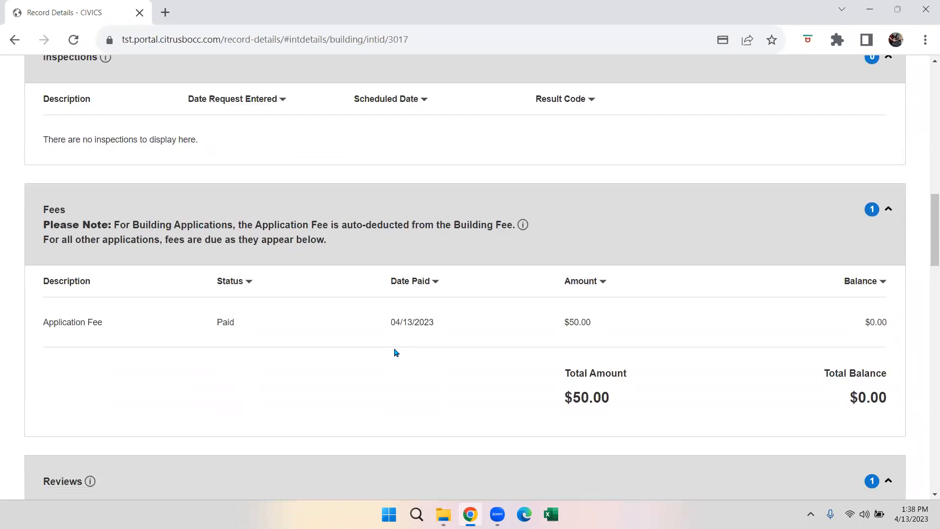
{"action": "mouse_move", "coordinate": [369, 350]}
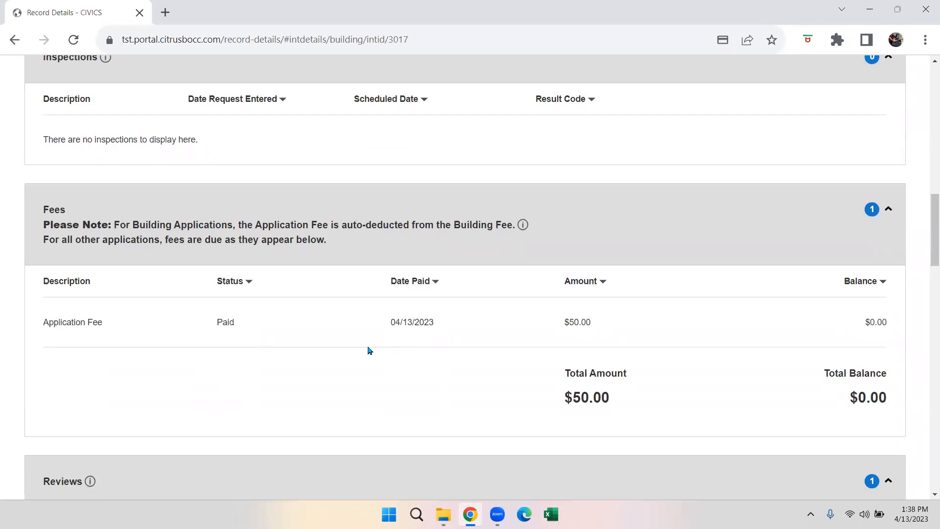
{"action": "mouse_move", "coordinate": [439, 389]}
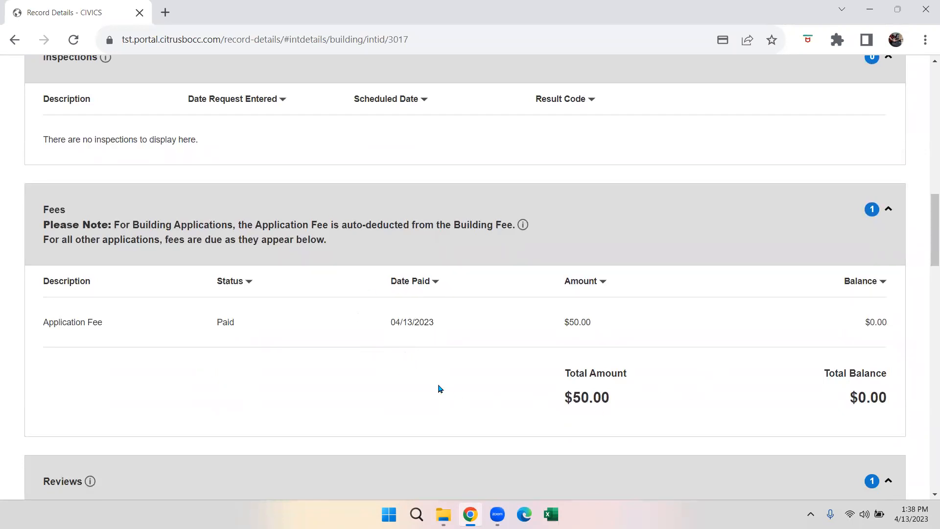
{"action": "scroll", "scroll_direction": "down", "scroll_amount": 3}
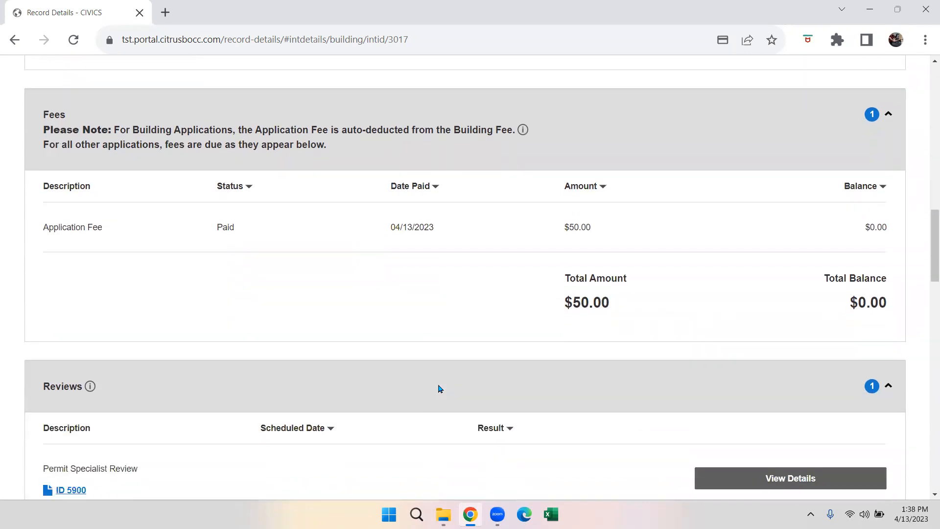
{"action": "scroll", "scroll_direction": "down", "scroll_amount": 3}
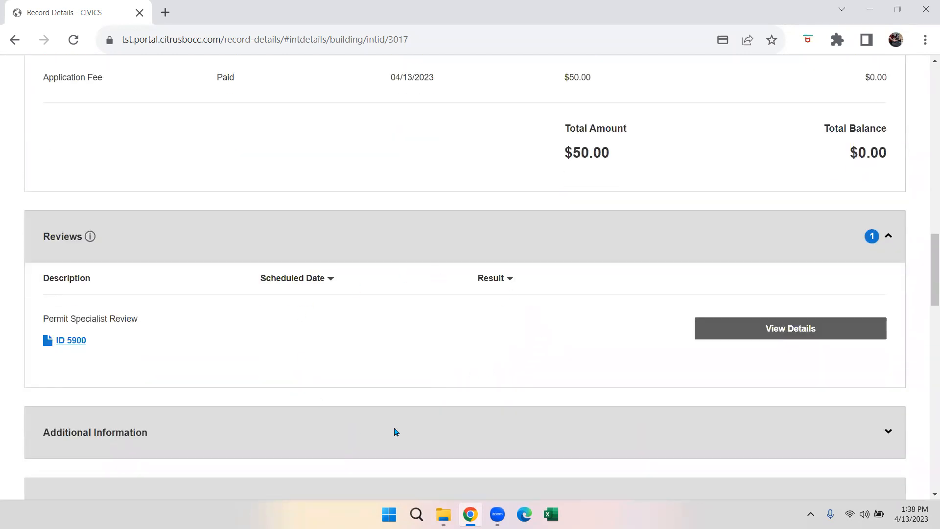
{"action": "mouse_move", "coordinate": [410, 409]}
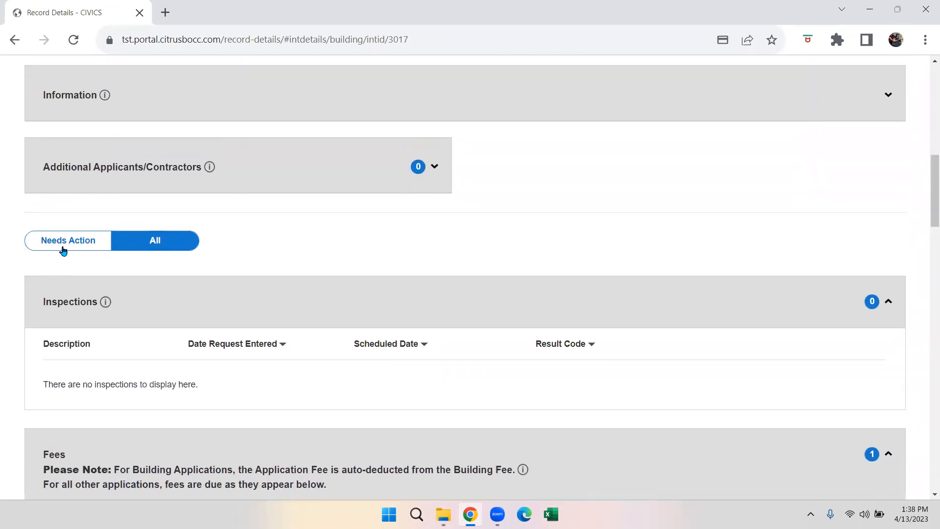
{"action": "left_click", "coordinate": [67, 240]}
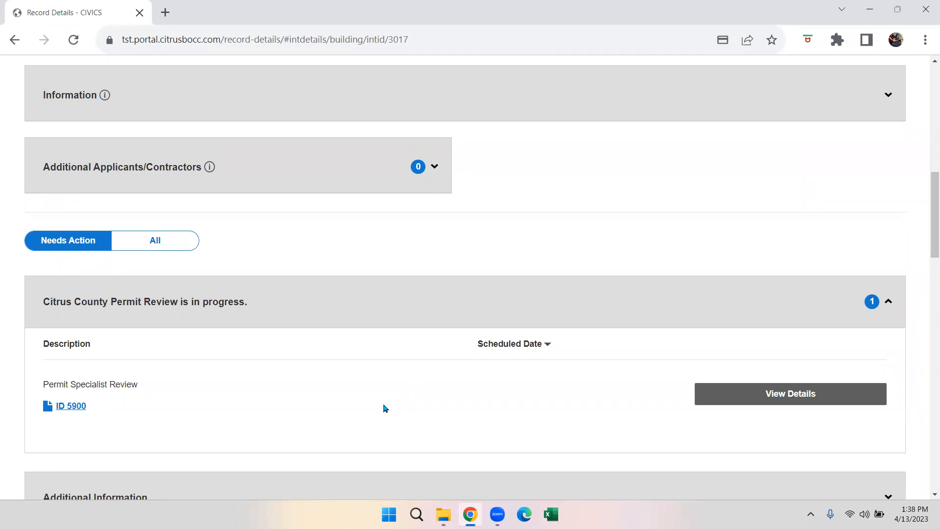
{"action": "mouse_move", "coordinate": [369, 389]}
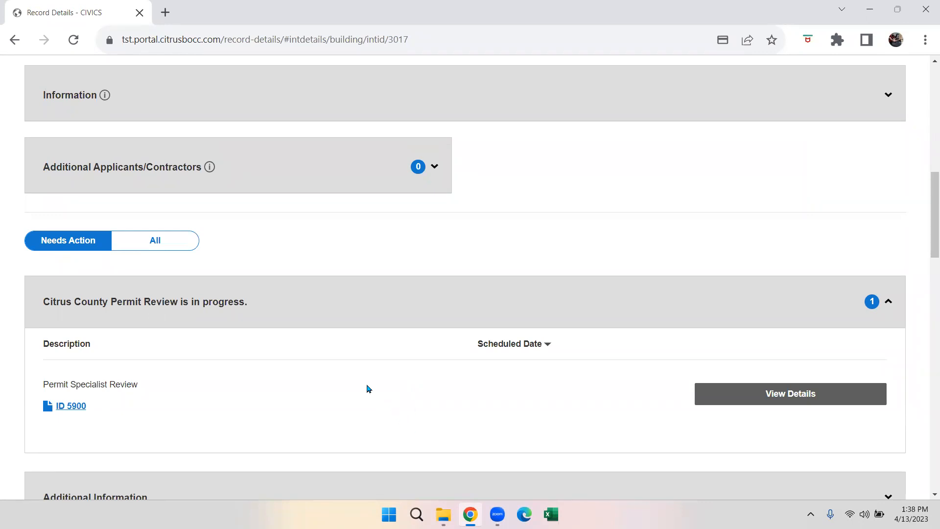
{"action": "mouse_move", "coordinate": [574, 57]}
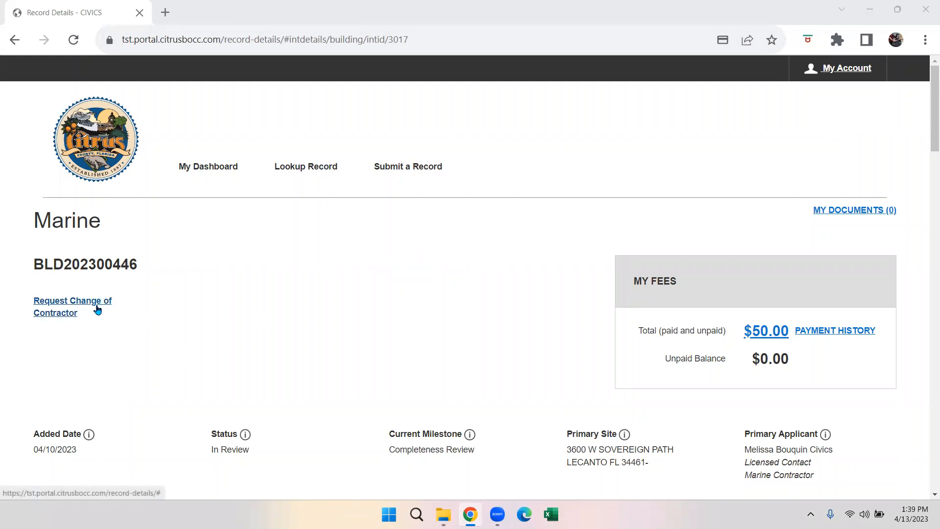
{"action": "mouse_move", "coordinate": [99, 333]}
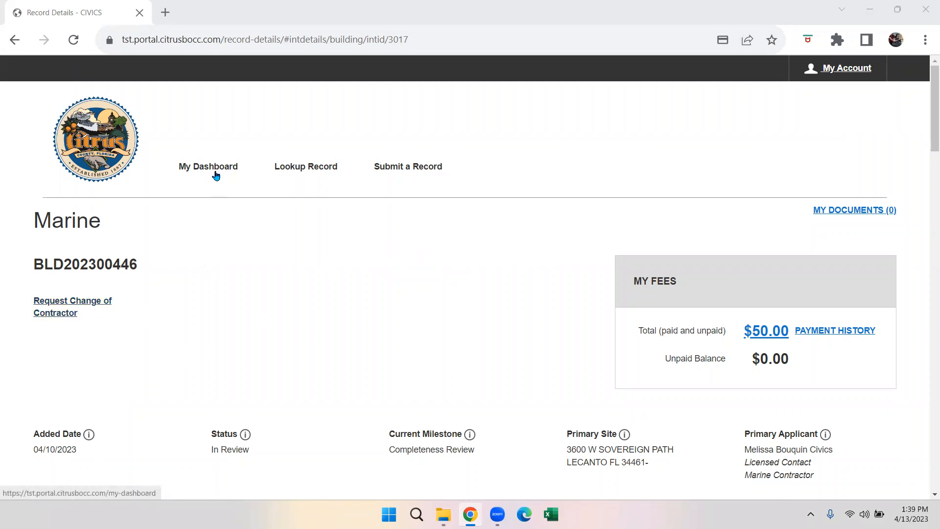
{"action": "mouse_move", "coordinate": [165, 314]}
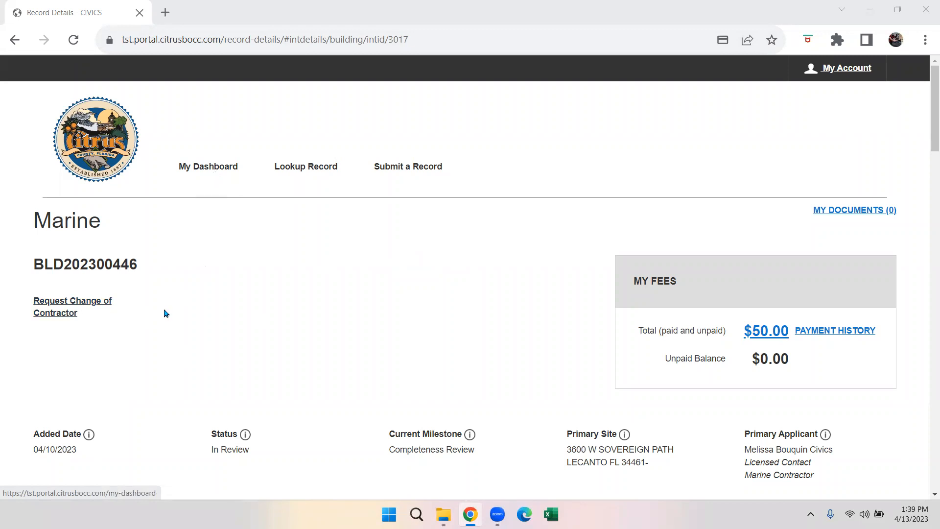
{"action": "mouse_move", "coordinate": [91, 307]}
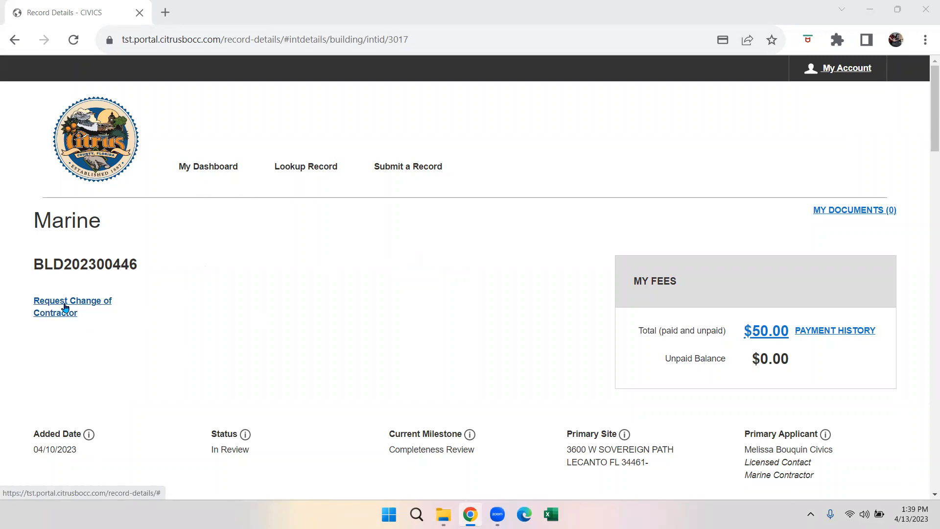
Open the Request Change of Contractor dialog for Marine permit BLD202300446.
{"action": "left_click", "coordinate": [72, 306]}
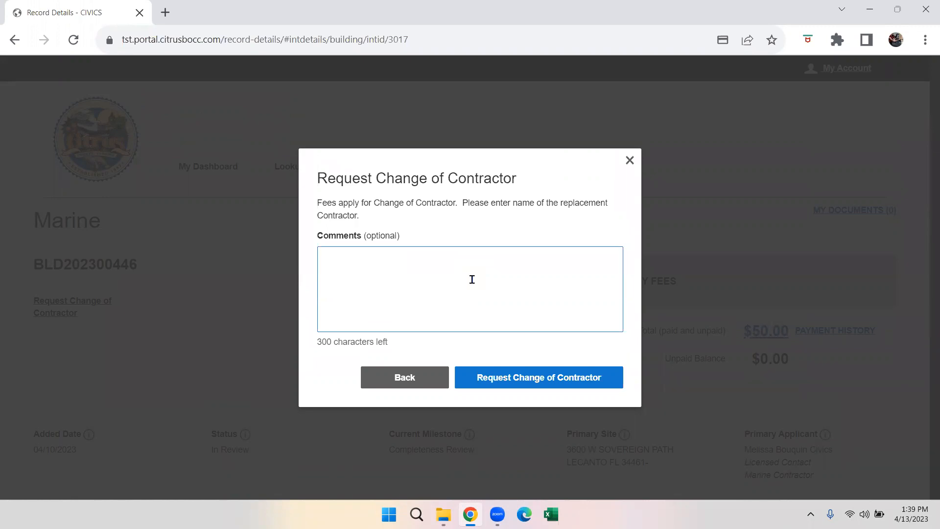
{"action": "mouse_move", "coordinate": [449, 270]}
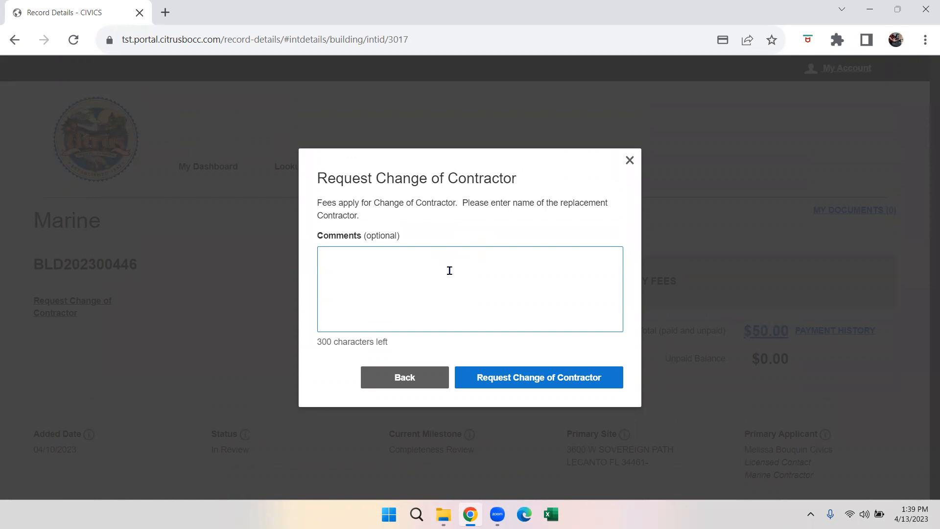